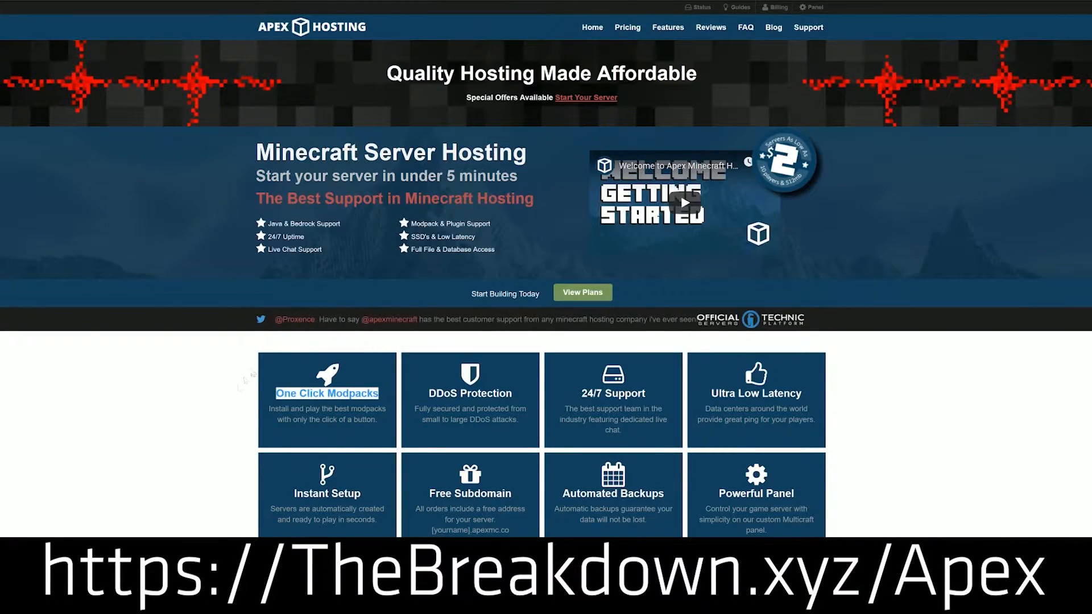
- Download the ViaVersion 2.1.3 jar from SpigotMC and keep it past the harmful-file warning
scroll("down", 3)
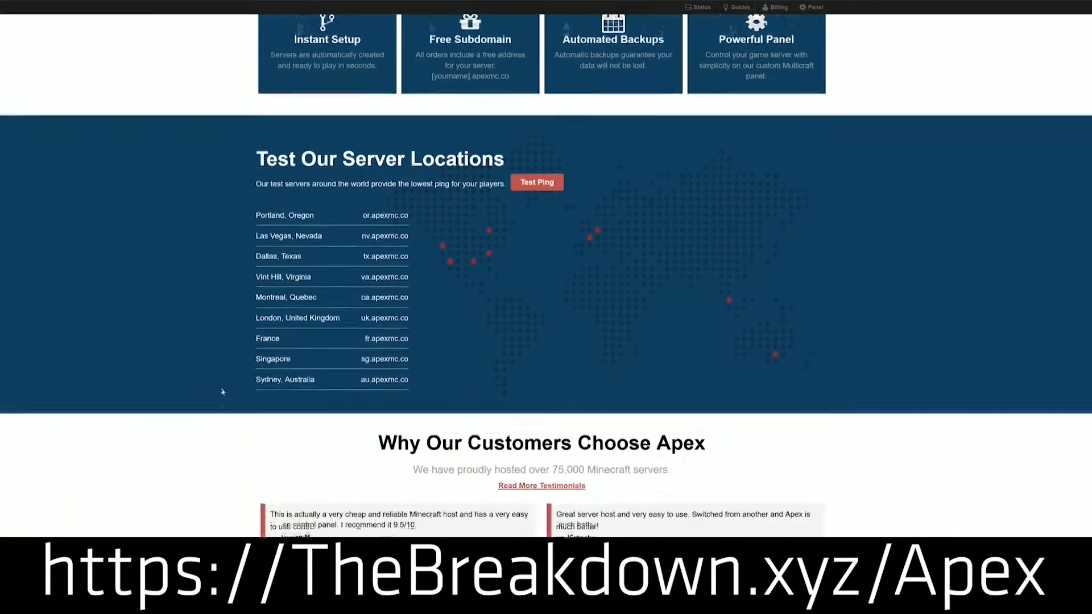
scroll("down", 3)
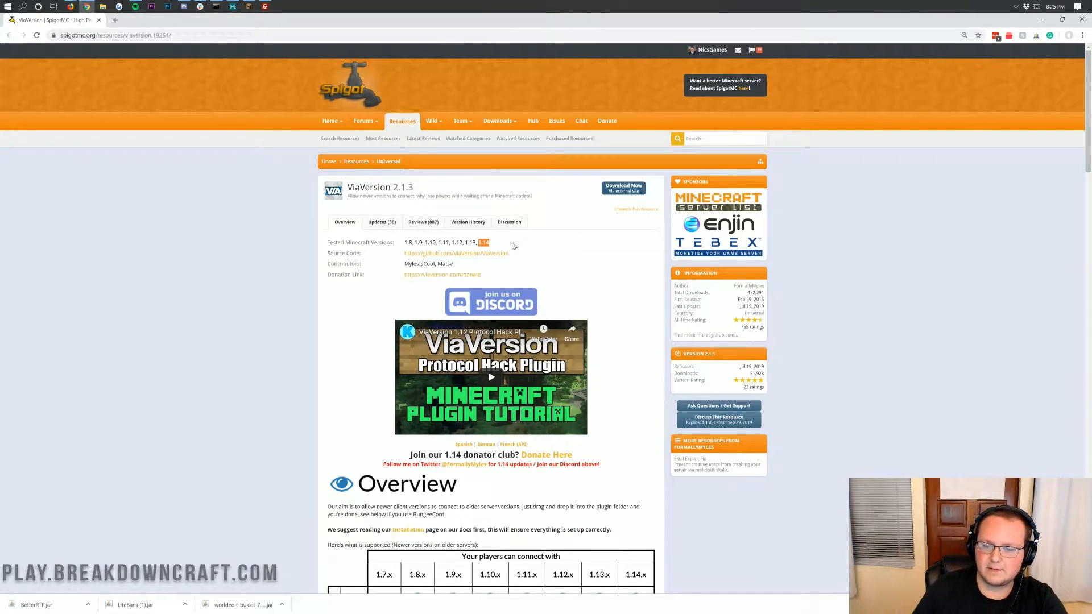
scroll("down", 3)
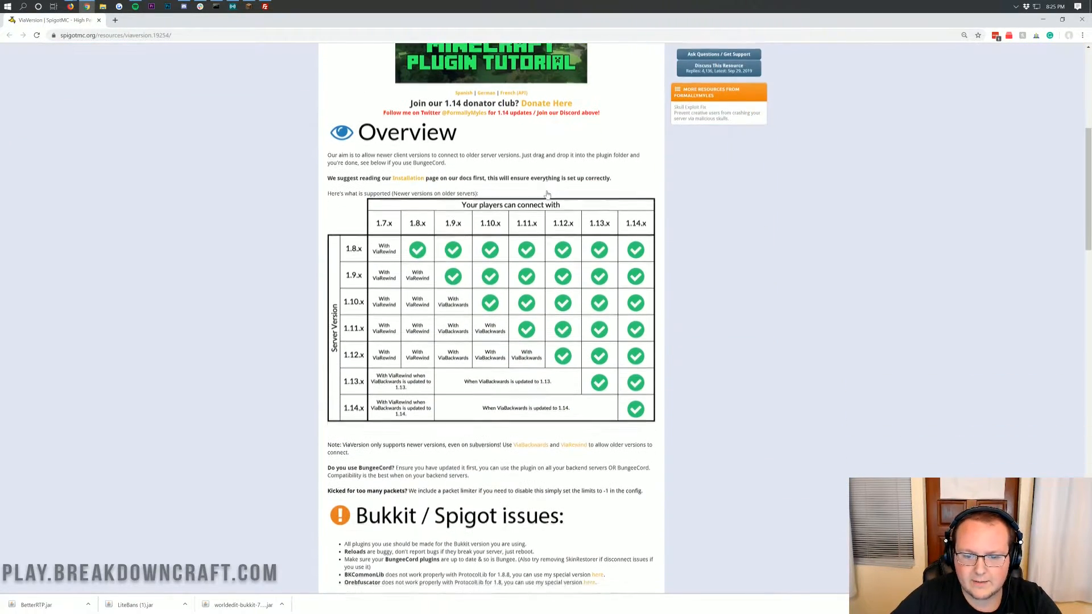
scroll("down", 3)
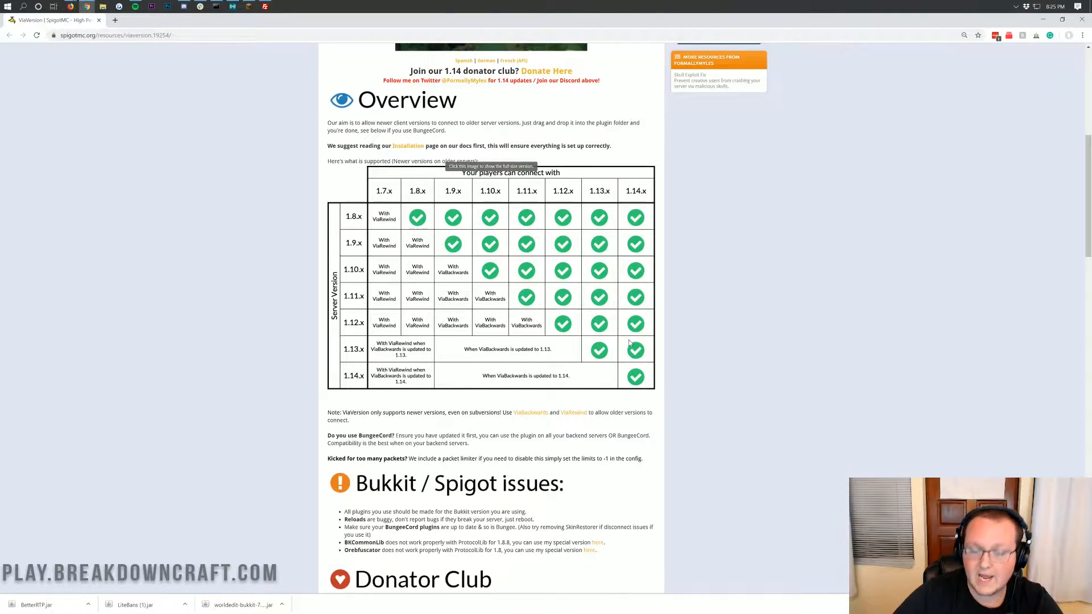
mouse_move(408, 332)
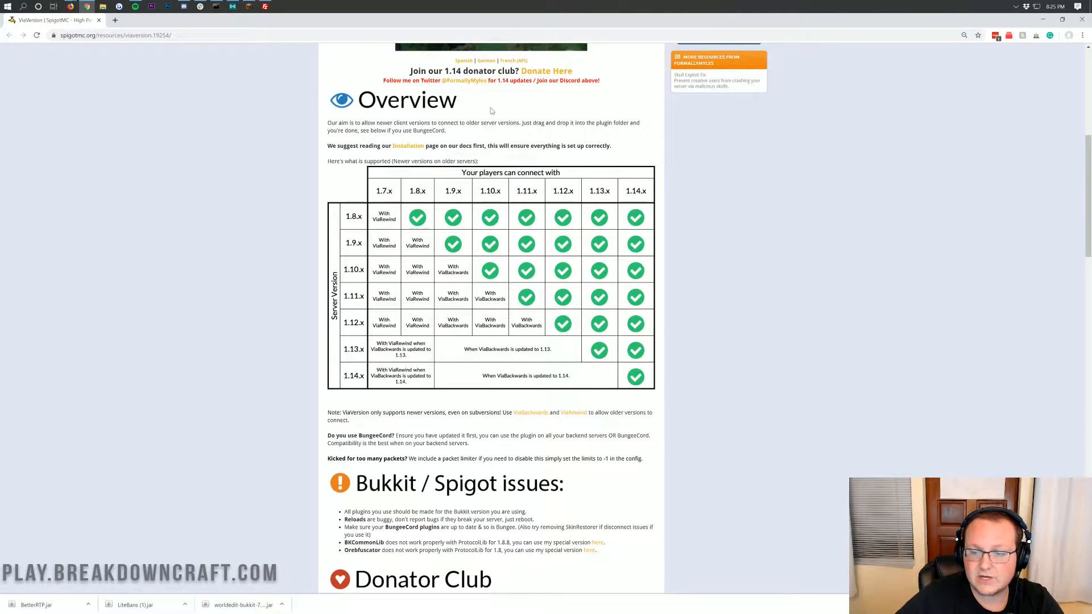
mouse_move(527, 203)
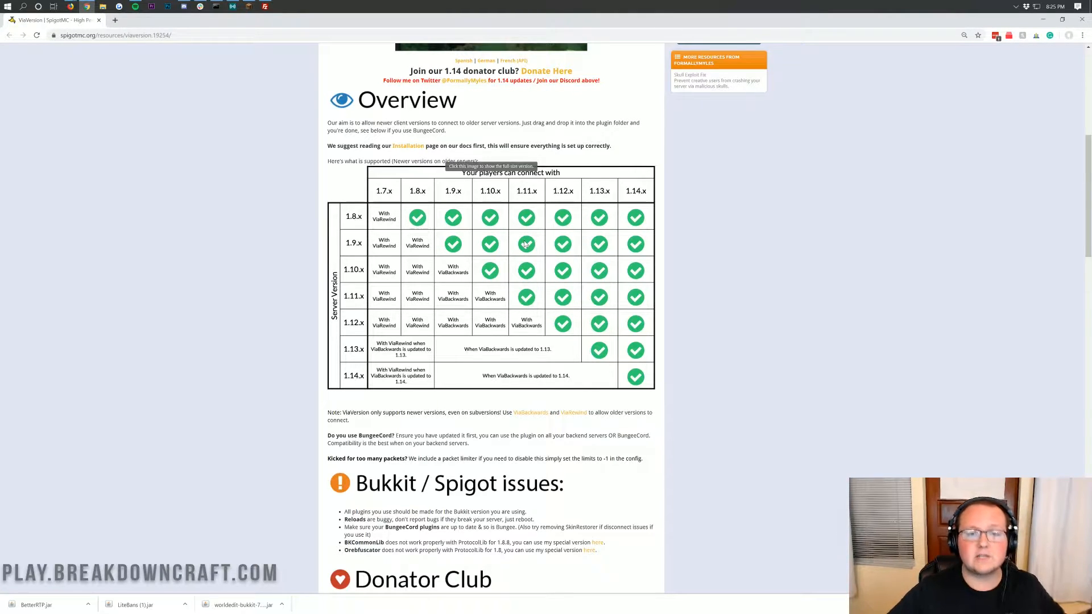
mouse_move(527, 207)
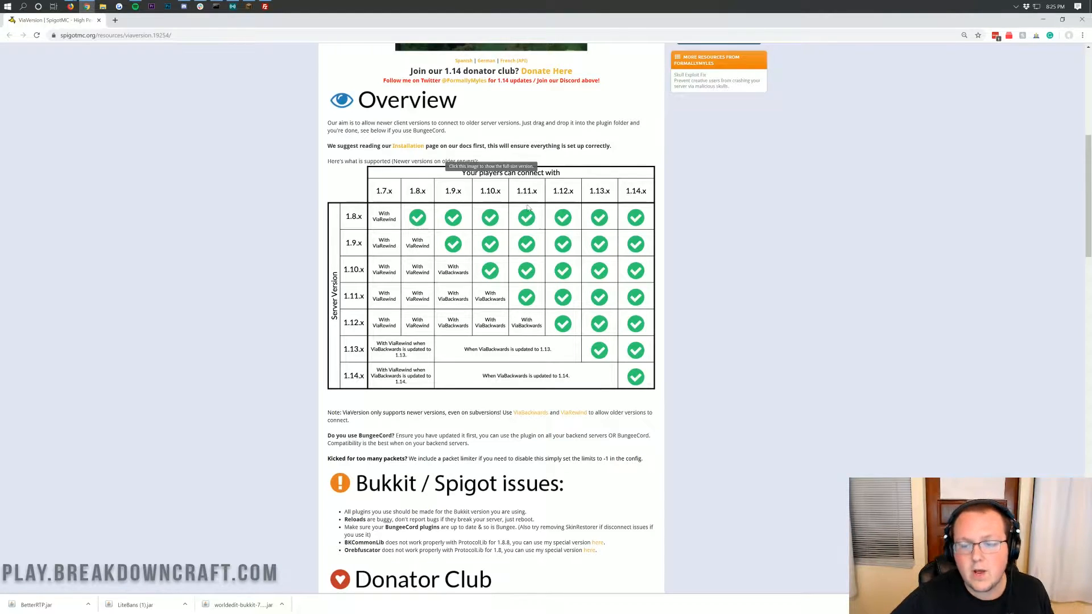
mouse_move(457, 213)
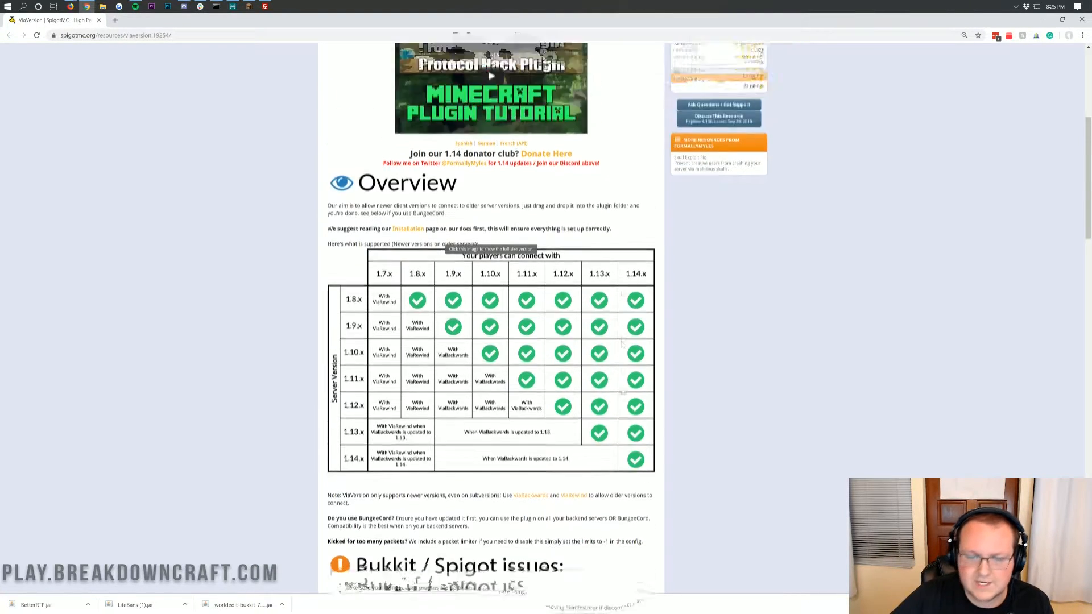
scroll("up", 3)
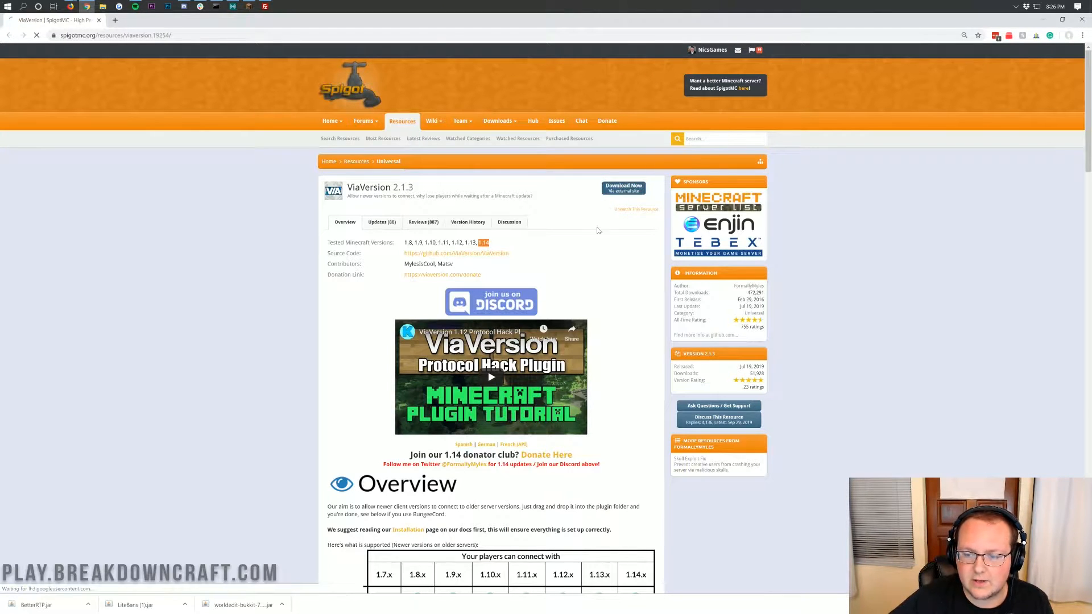
left_click(623, 186)
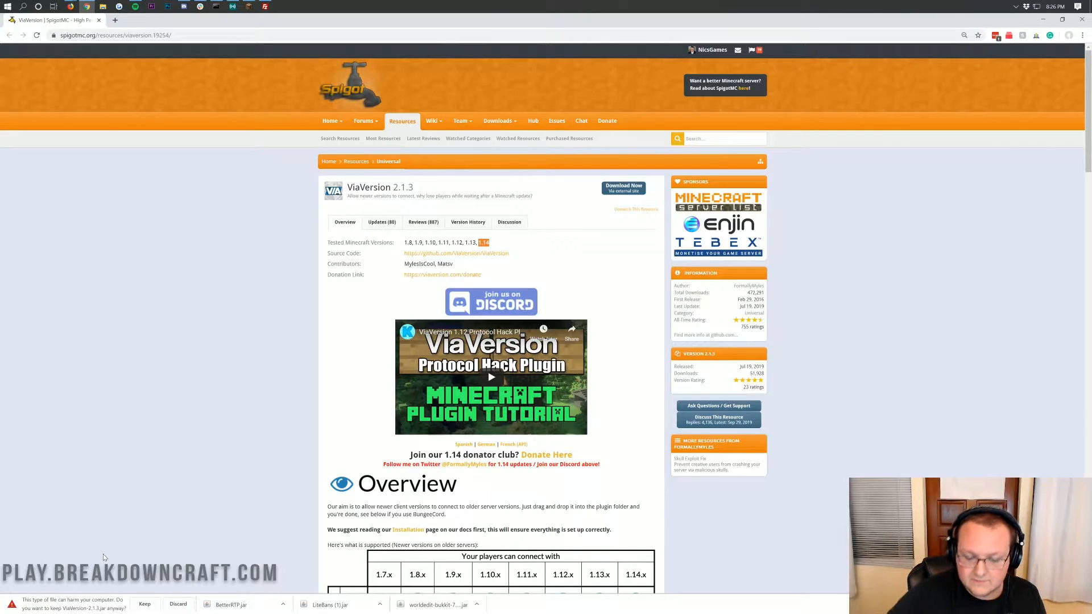
mouse_move(100, 585)
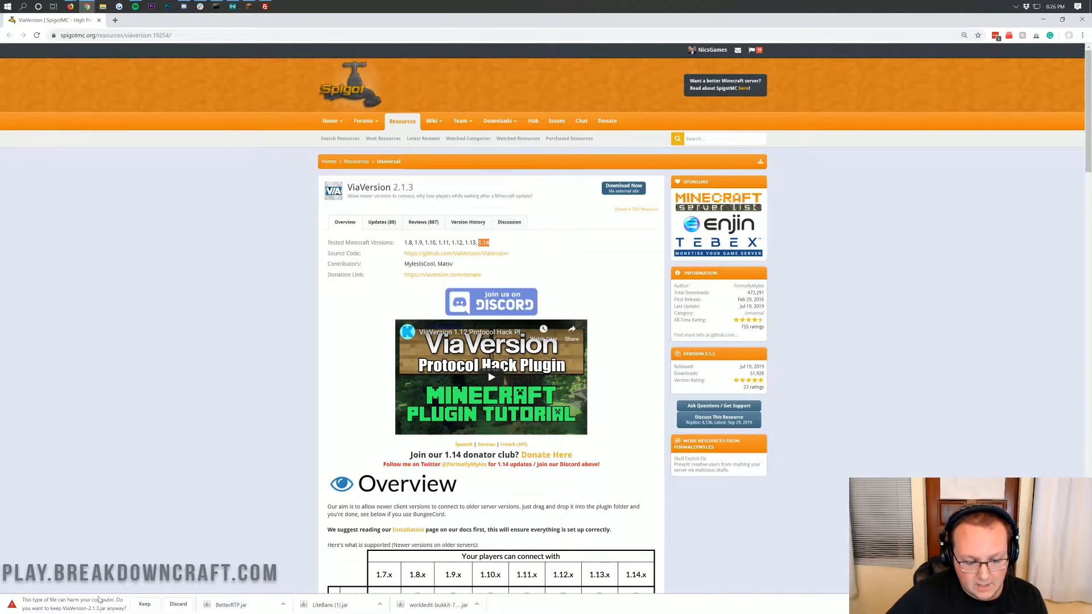
left_click(145, 604)
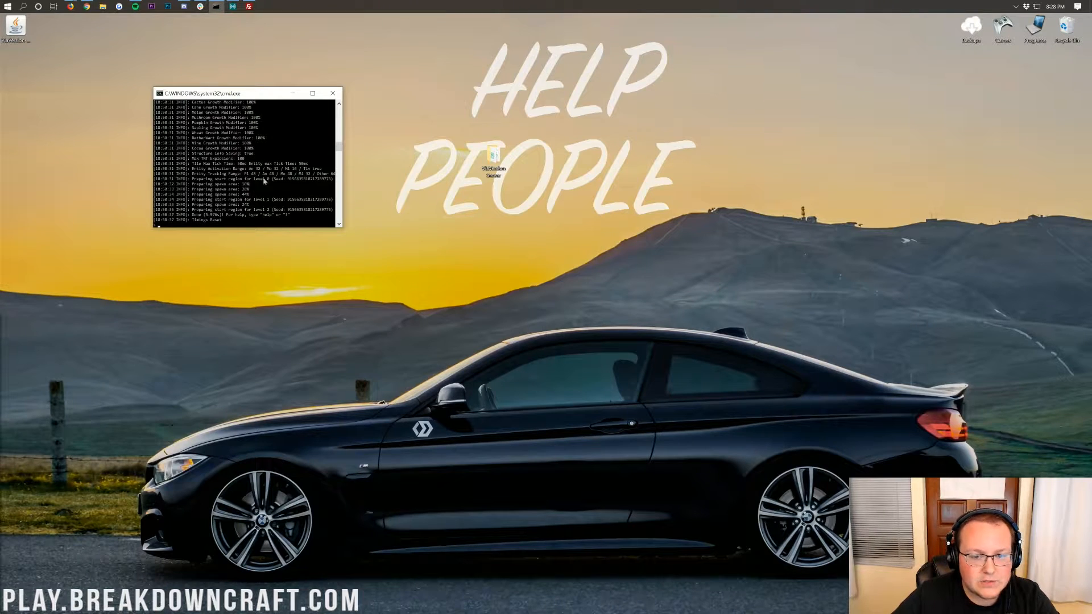
- Glance at the ViaVersion Server folder, close it, and search Start for 'minecraft'
double_click(493, 162)
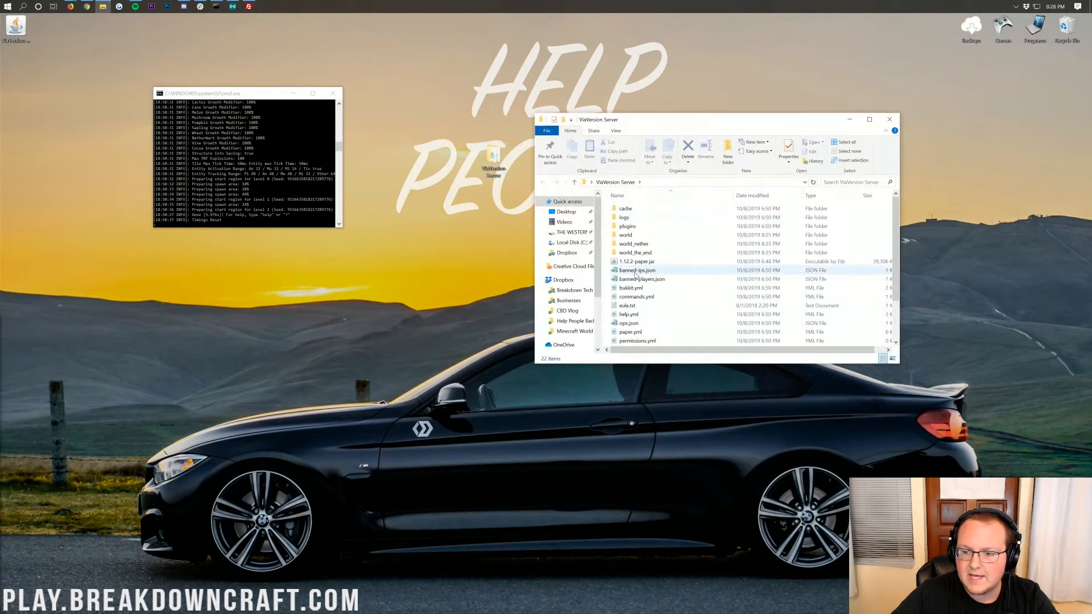
left_click(889, 118)
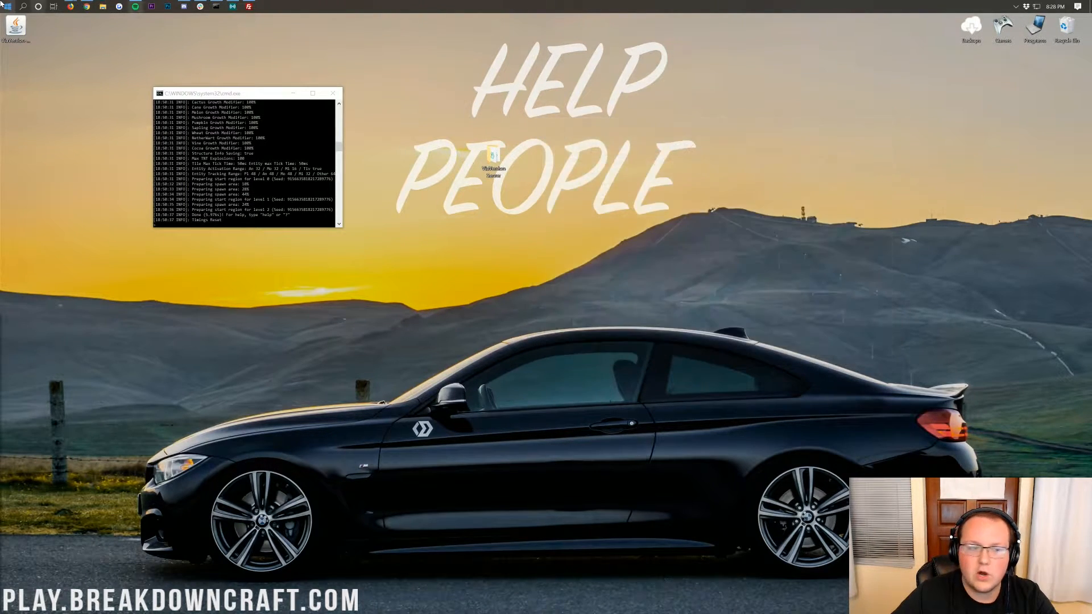
type("minecraft")
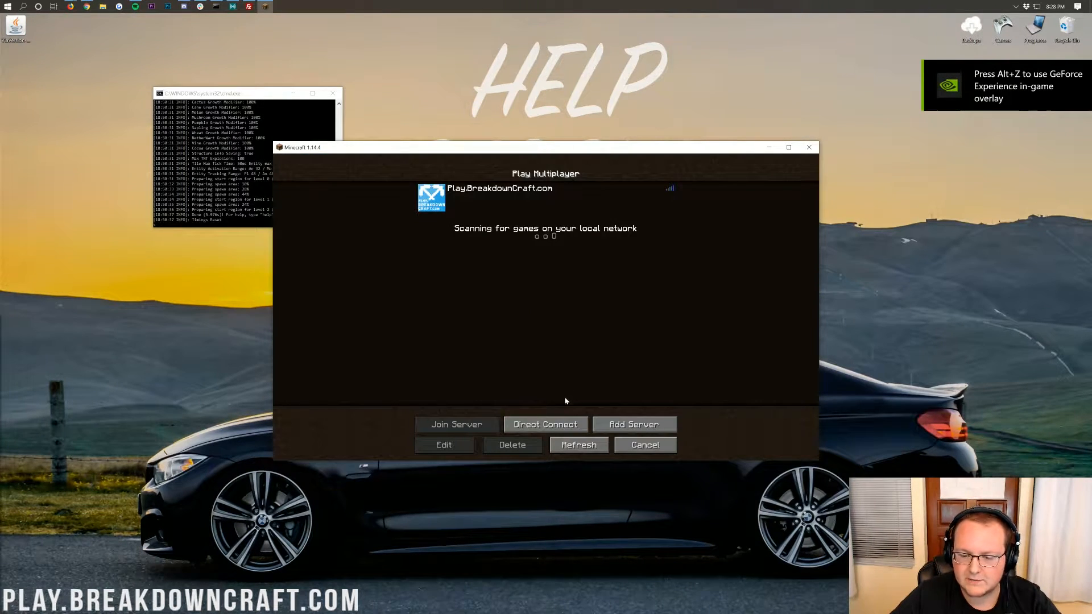
- Direct-connect to 192.168.1.1 and return to the server list after the outdated-server 1.12.2 error
left_click(545, 424)
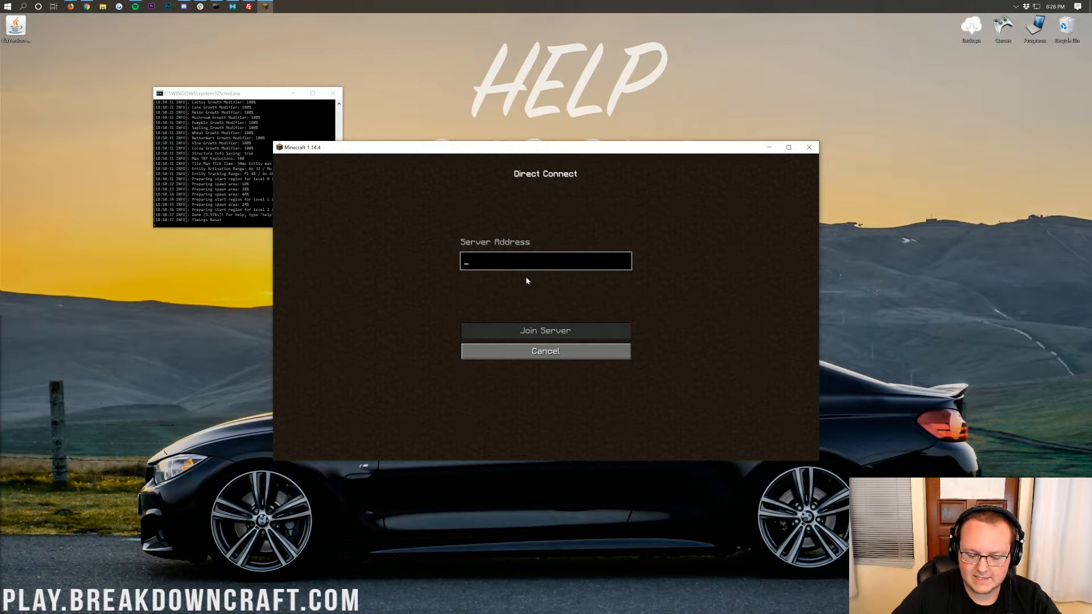
type("192.1681.")
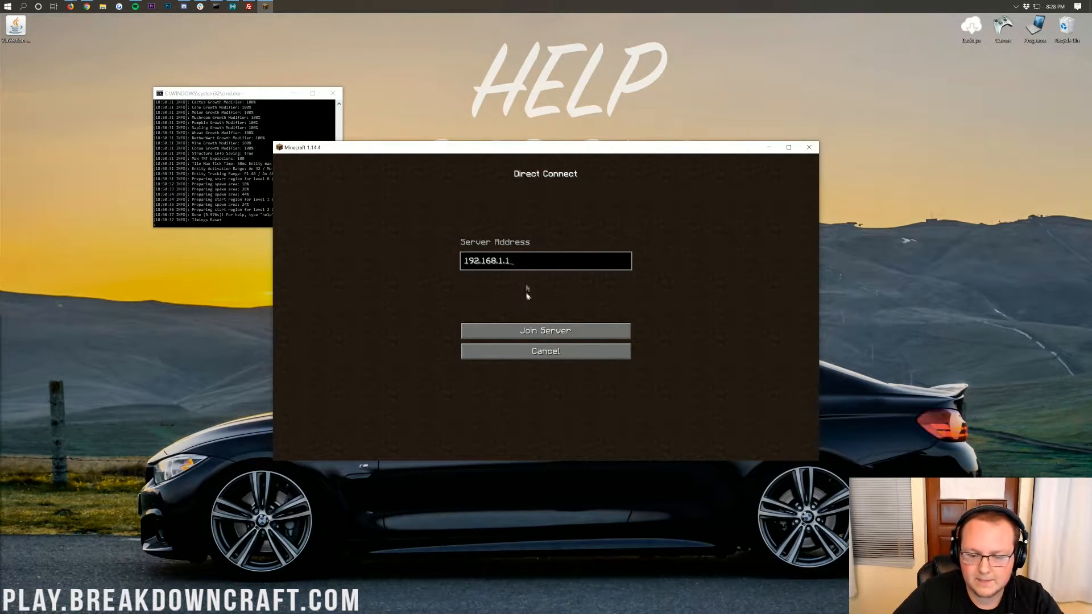
left_click(545, 331)
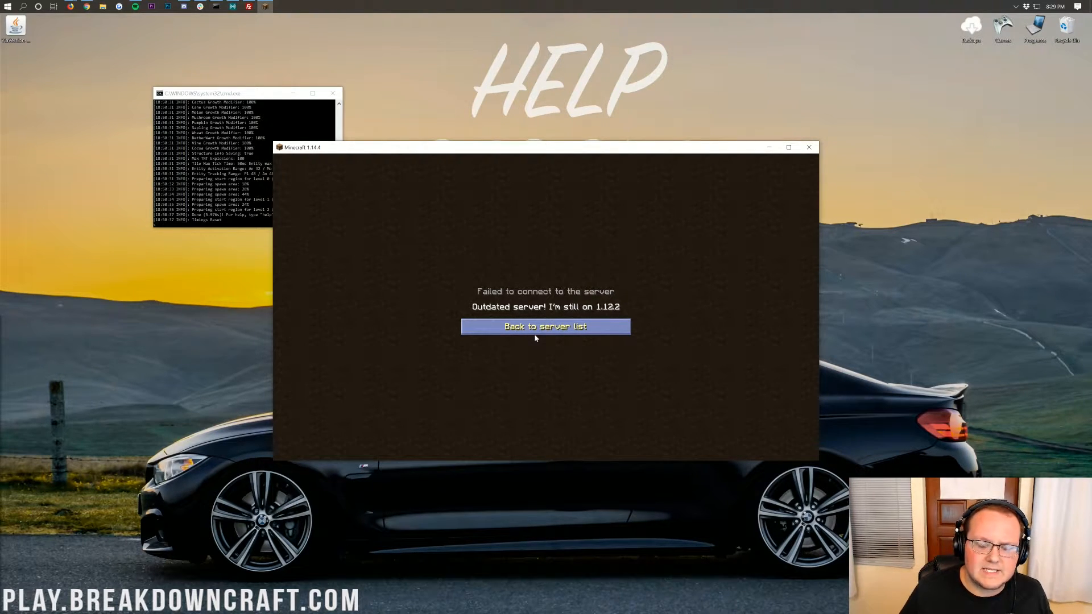
left_click(545, 327)
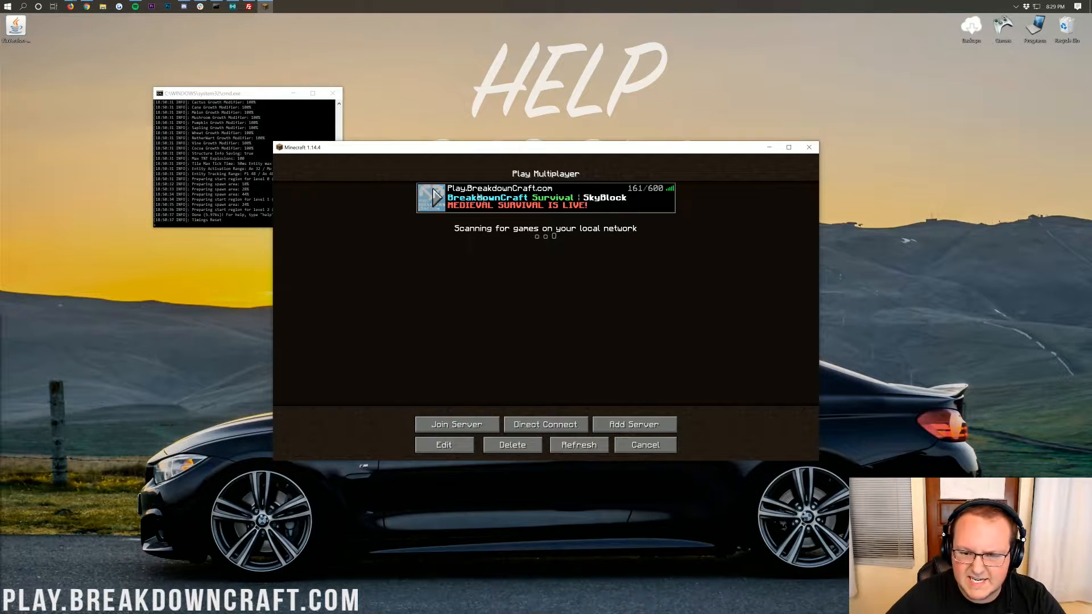
left_click(645, 445)
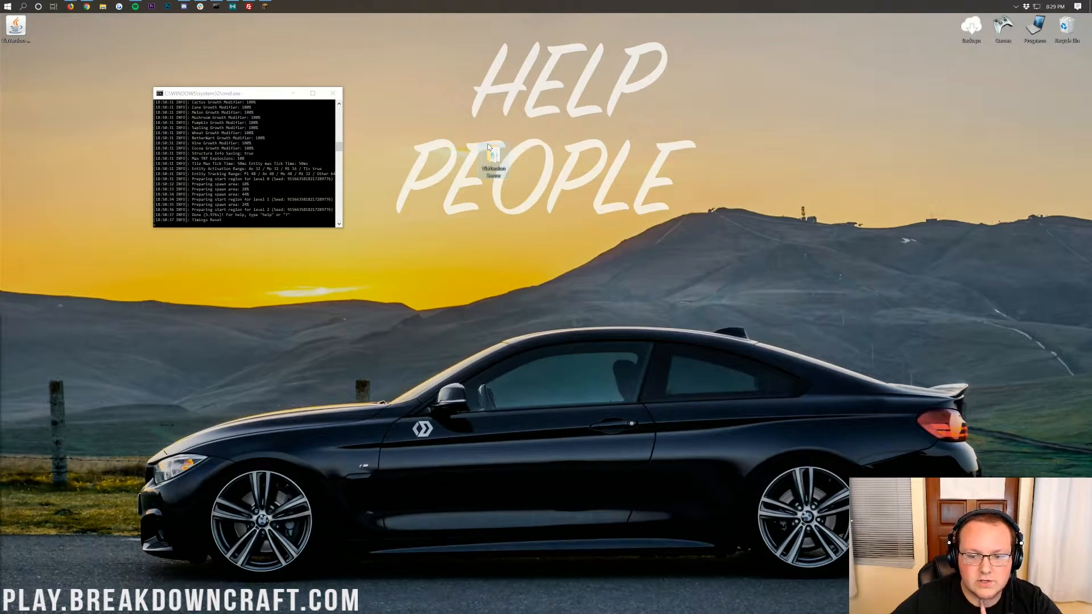
- Put ViaVersion-2.1.3.jar into ViaVersion Server > plugins and restart the server
double_click(494, 154)
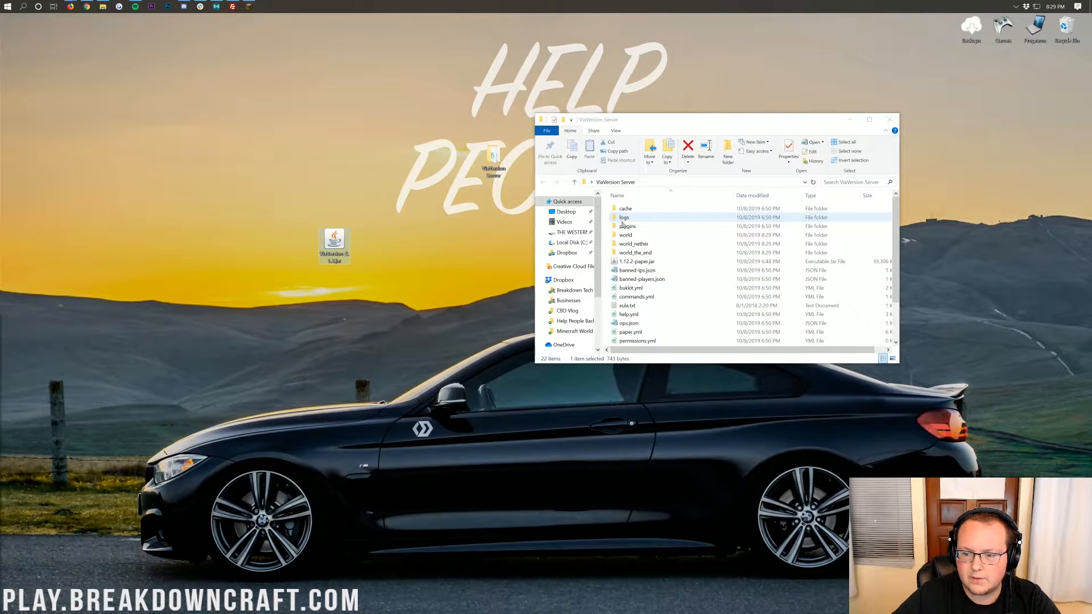
double_click(628, 226)
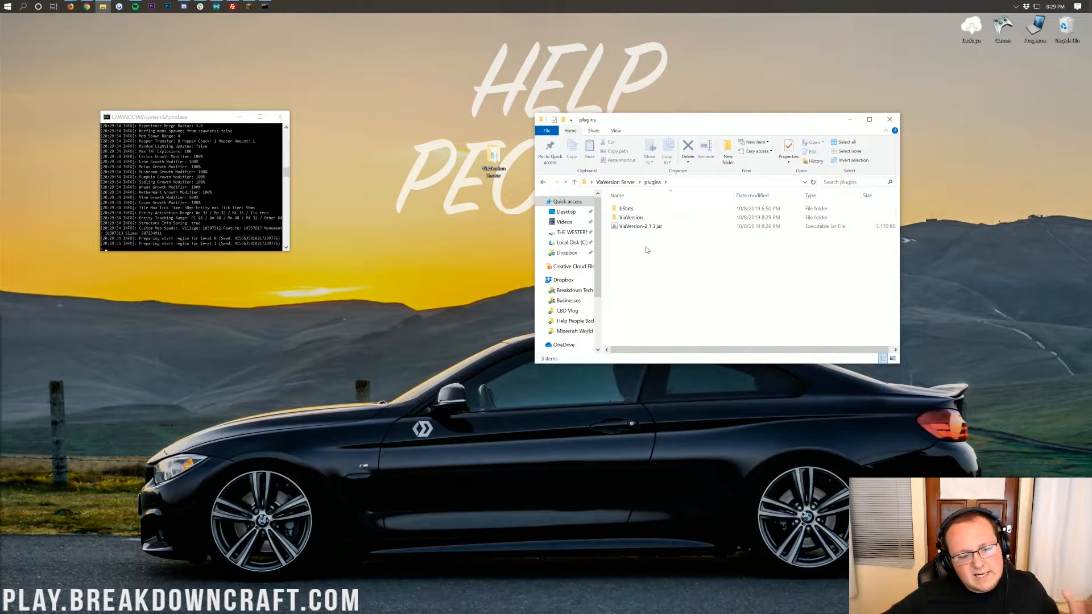
double_click(631, 217)
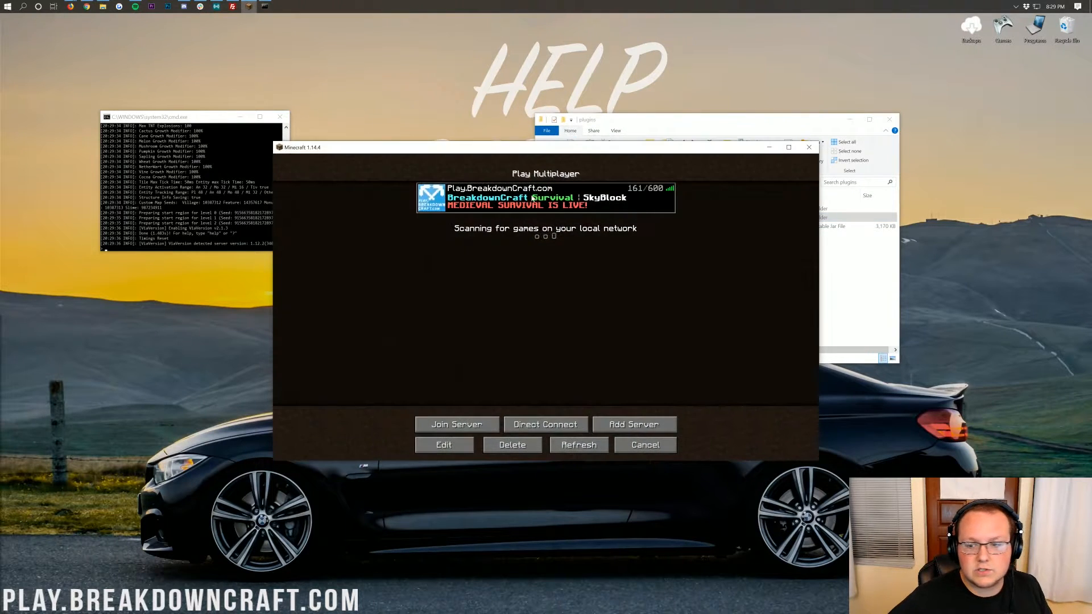
- Direct-connect to 192.168.1.1 and join the server with ViaVersion installed
left_click(545, 424)
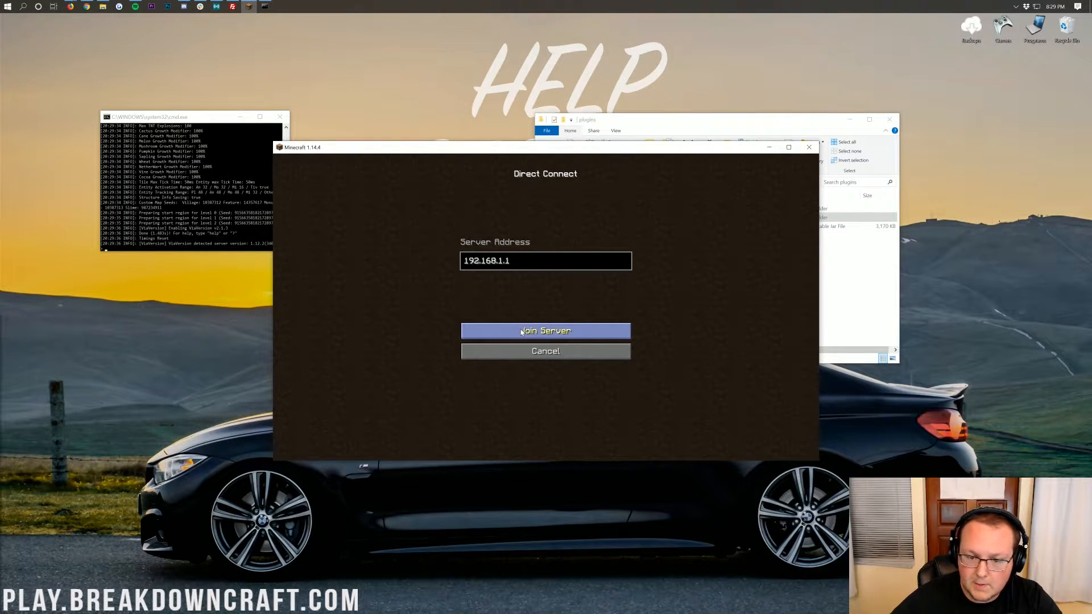
left_click(545, 330)
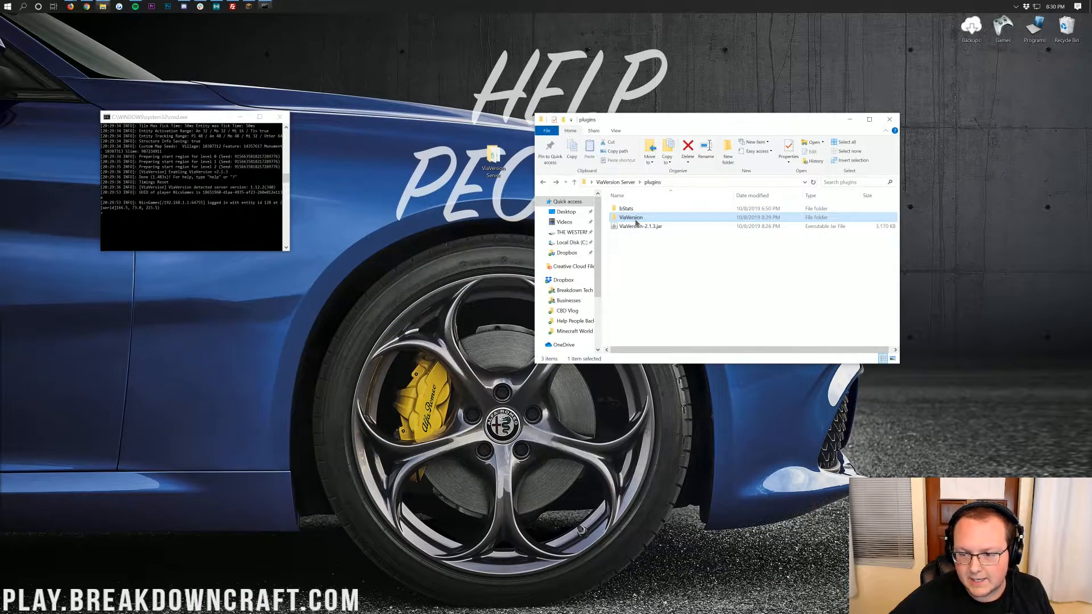
double_click(630, 217)
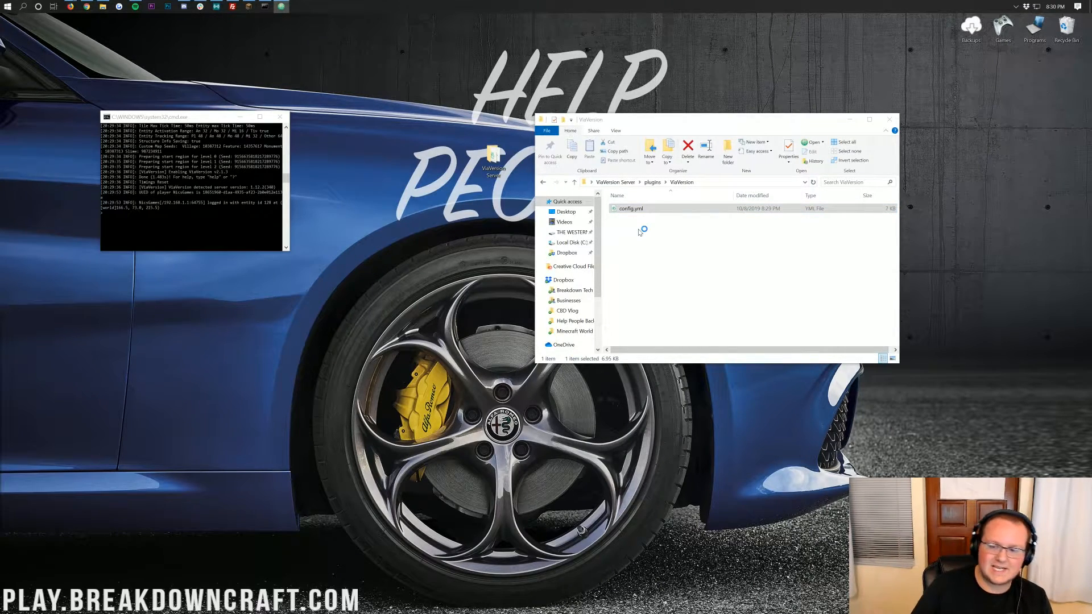
double_click(631, 208)
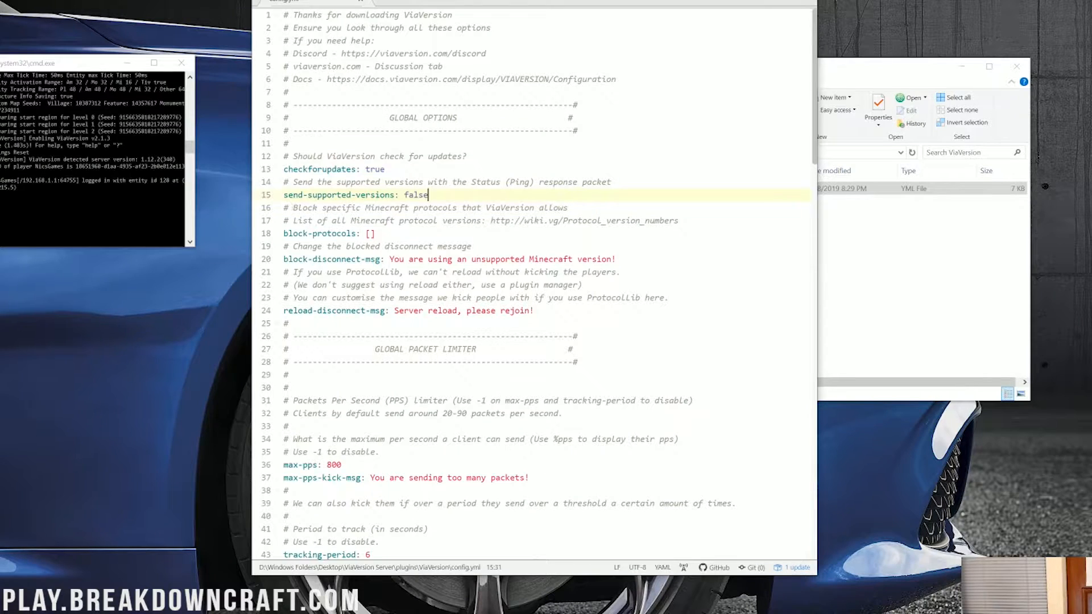
scroll("down", 3)
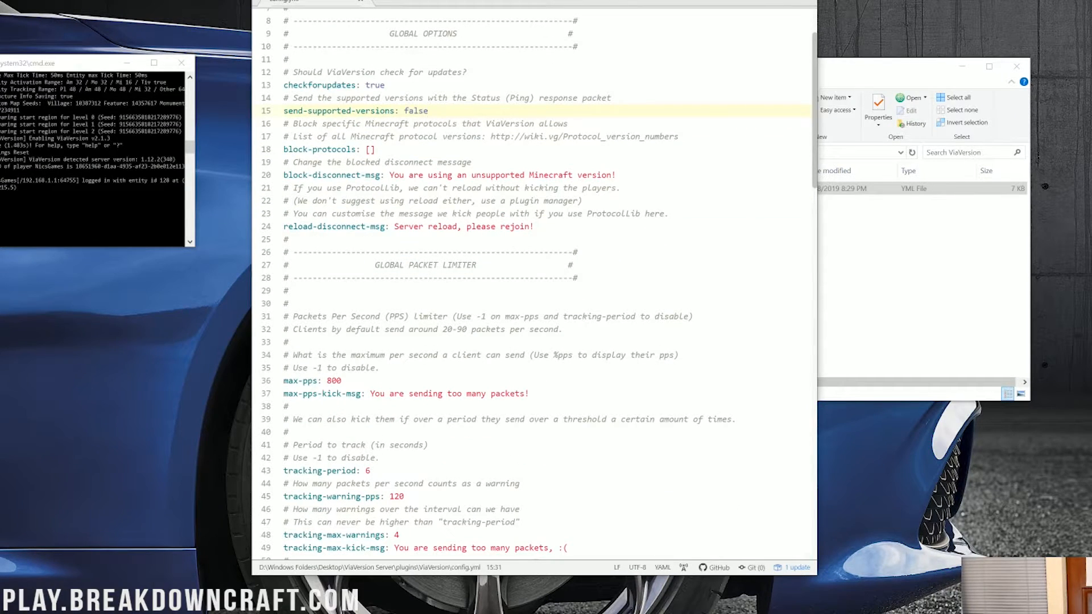
scroll("down", 3)
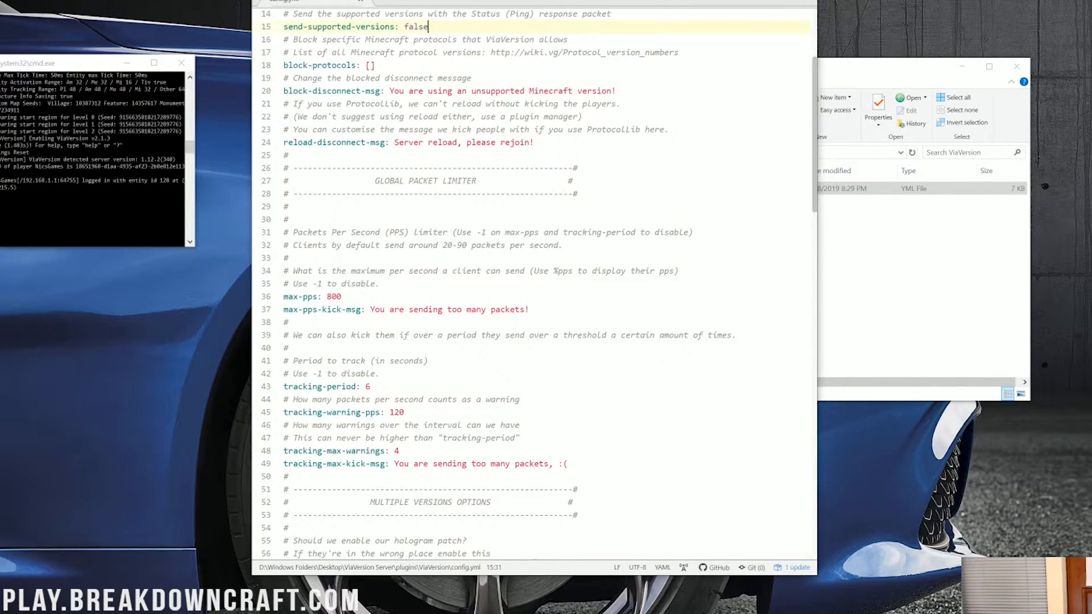
scroll("down", 3)
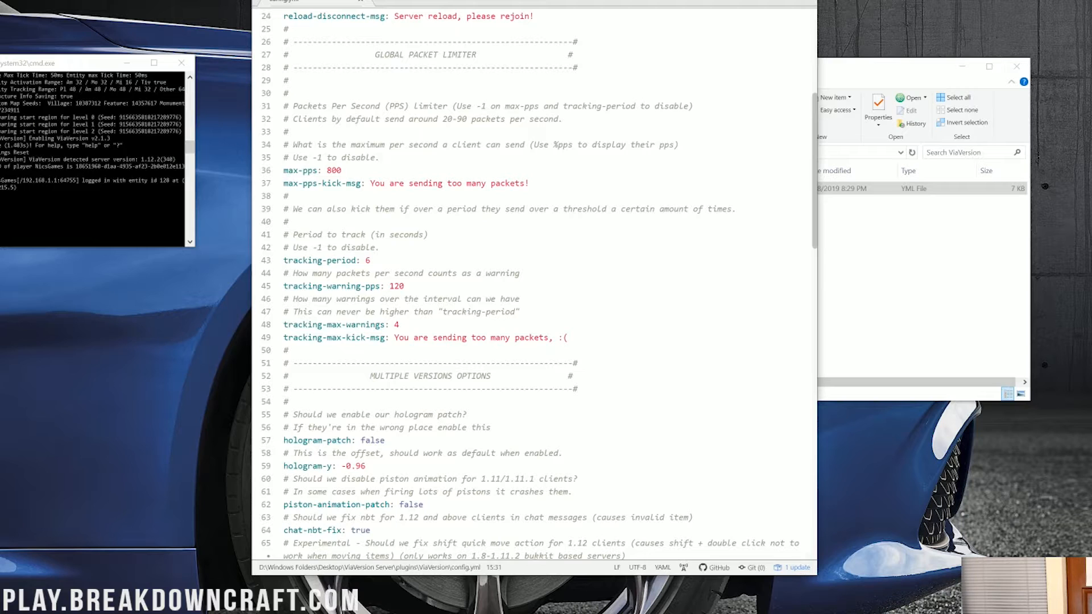
scroll("down", 3)
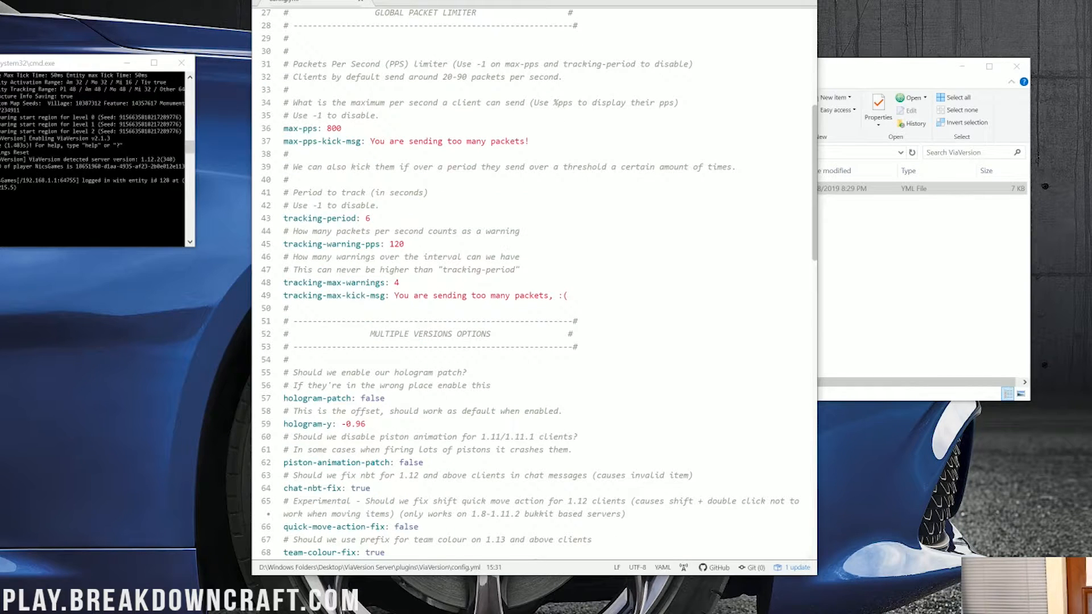
scroll("down", 3)
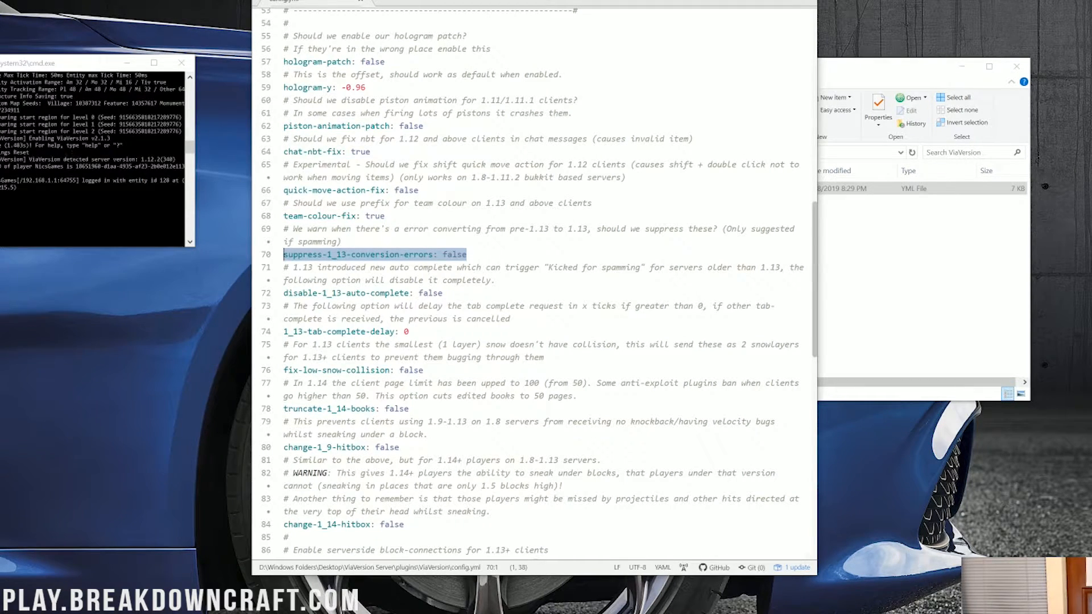
left_click(529, 228)
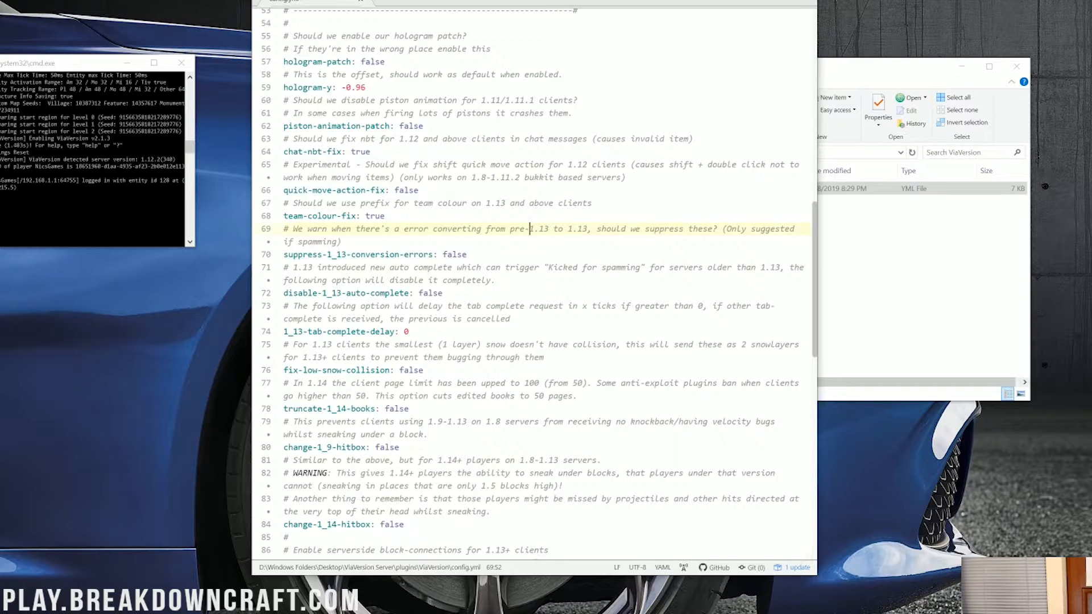
scroll("down", 3)
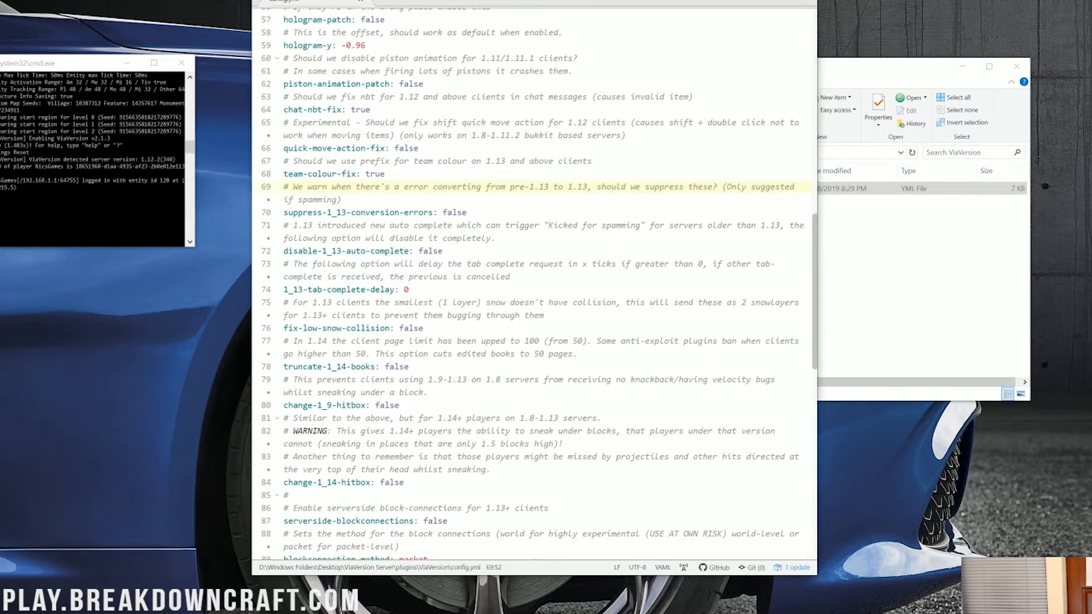
scroll("down", 3)
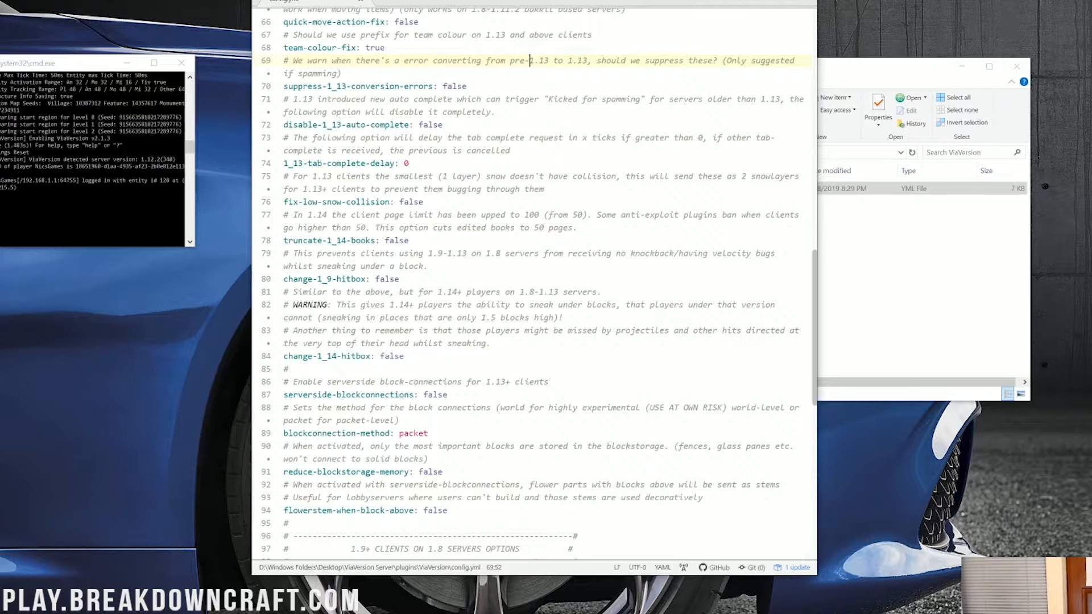
scroll("down", 3)
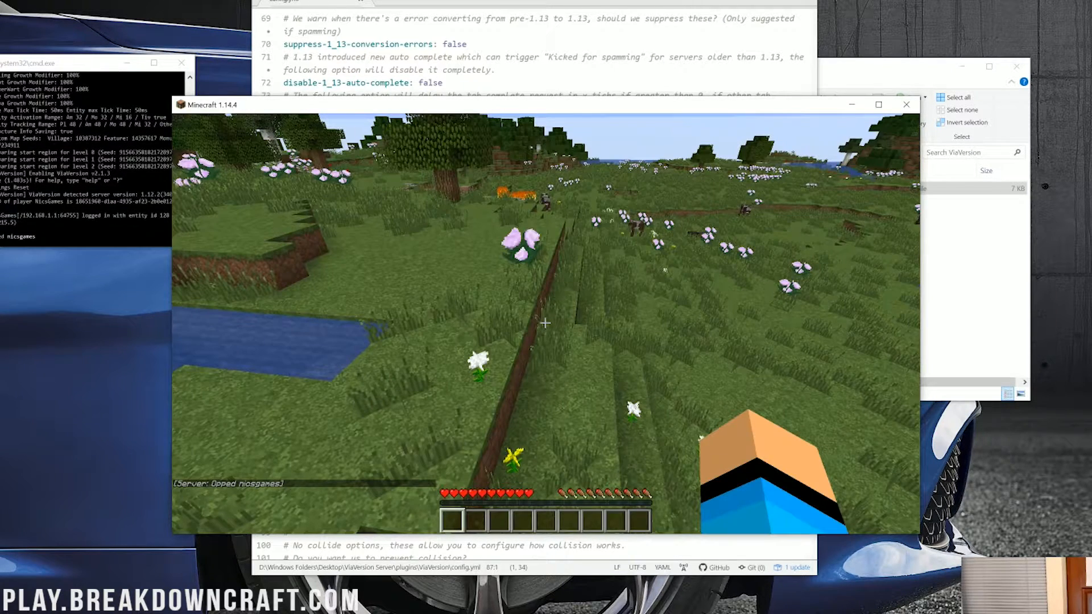
- Run /gamemode creative, search the creative inventory for 'fenc' and take an Oak Fence
type("/gom")
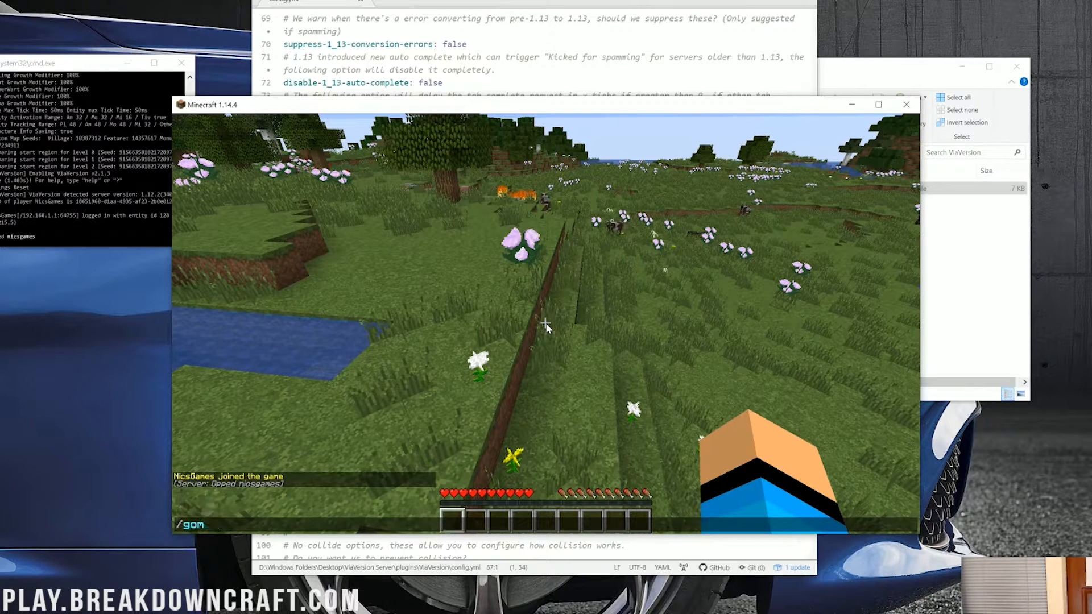
type("gamemode")
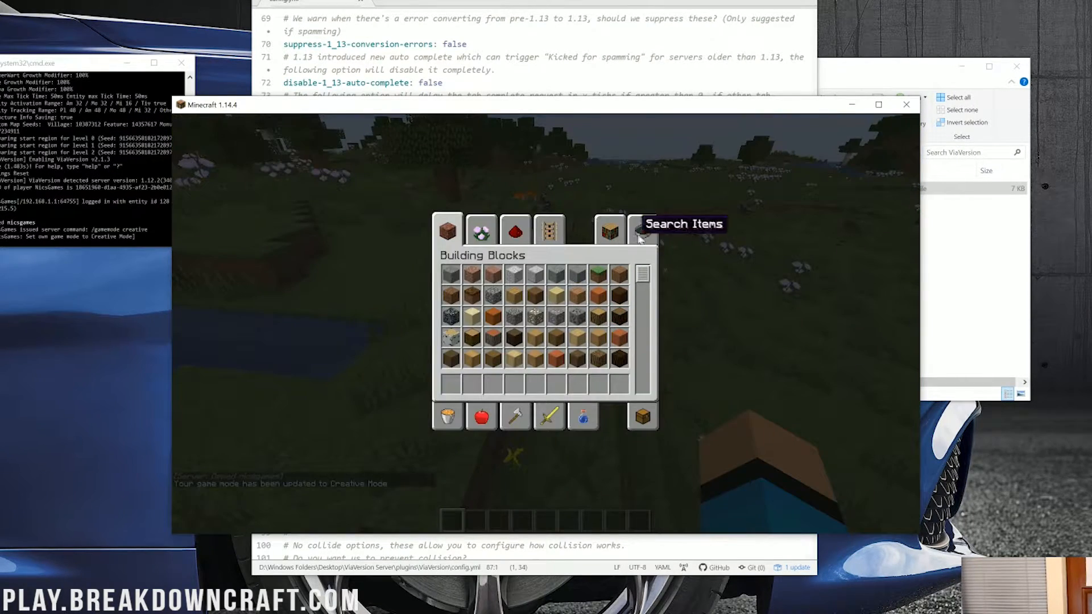
type("fenc")
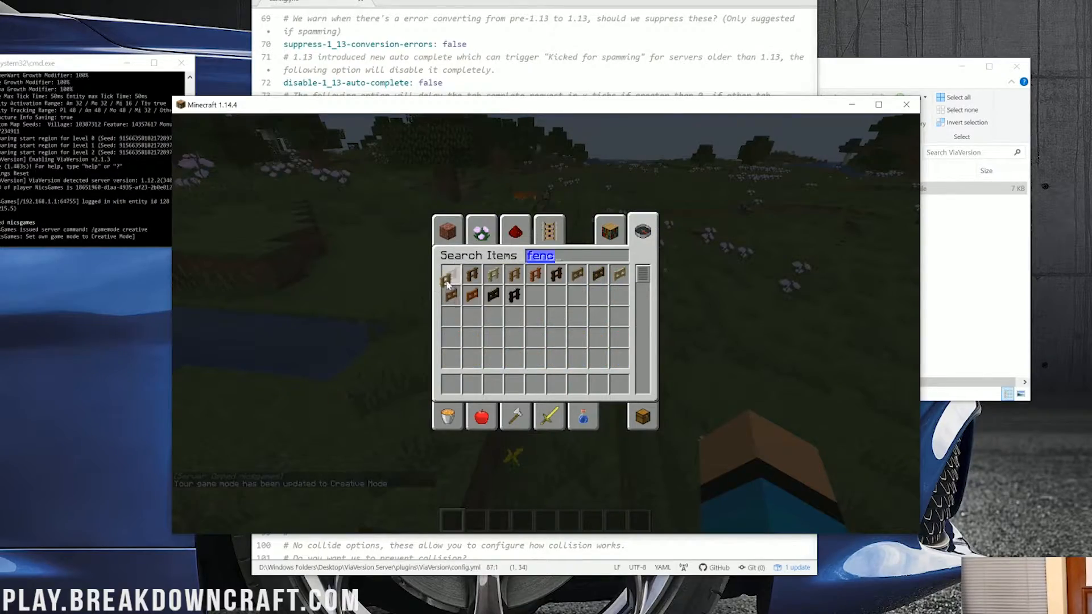
left_click(448, 278)
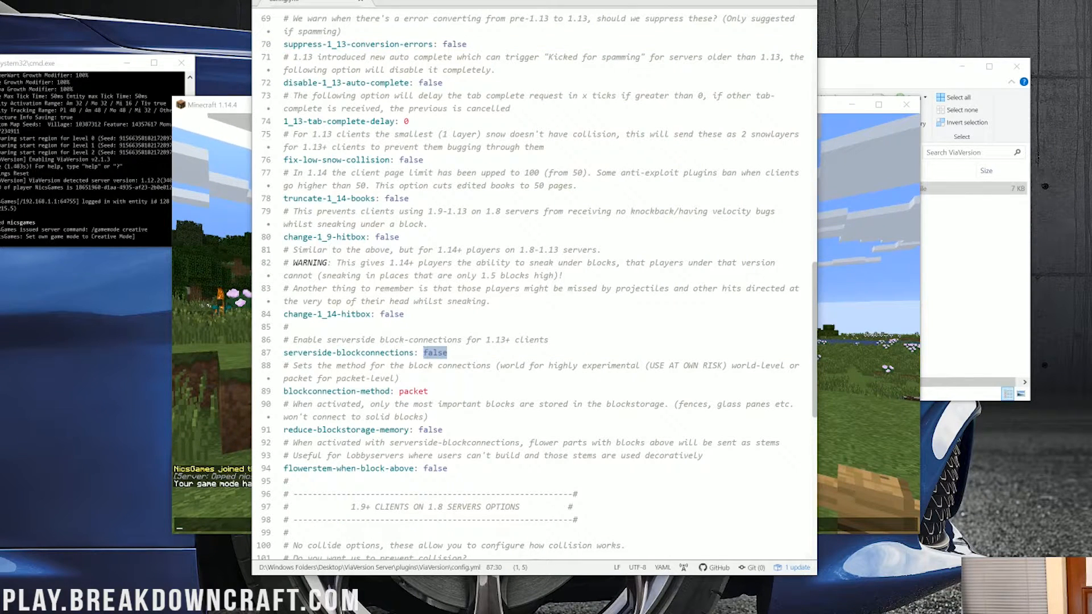
- Change serverside-blockconnections from false to true in config.yml and save it
type("true")
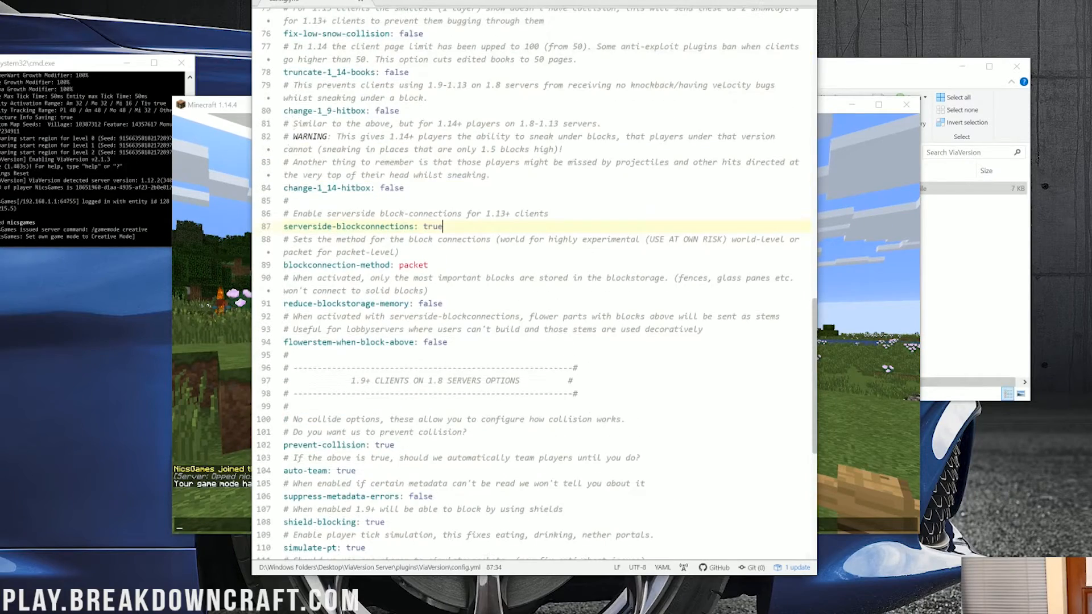
scroll("down", 3)
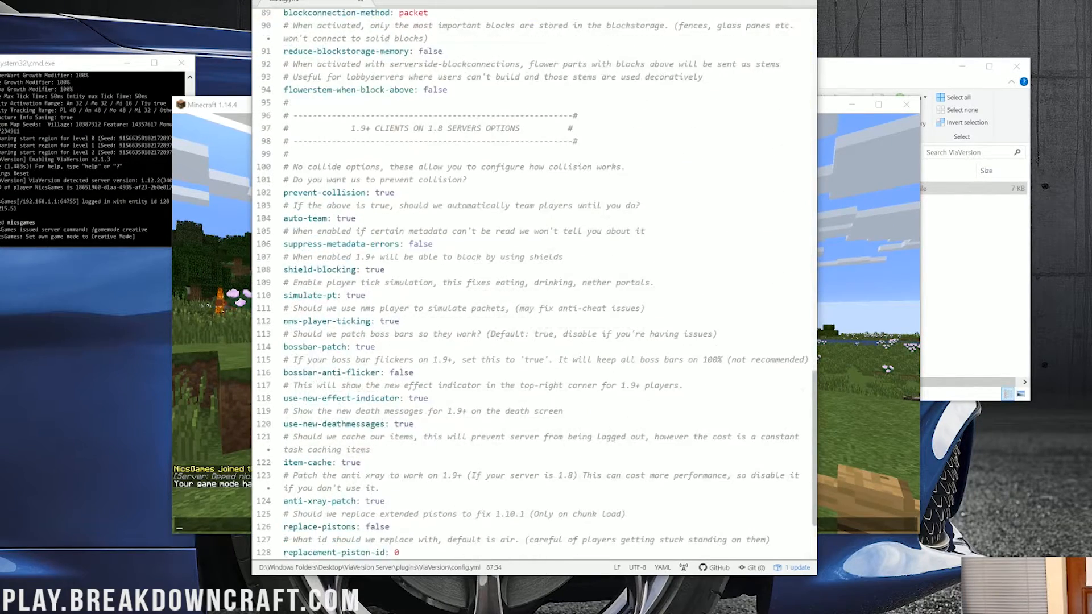
scroll("down", 3)
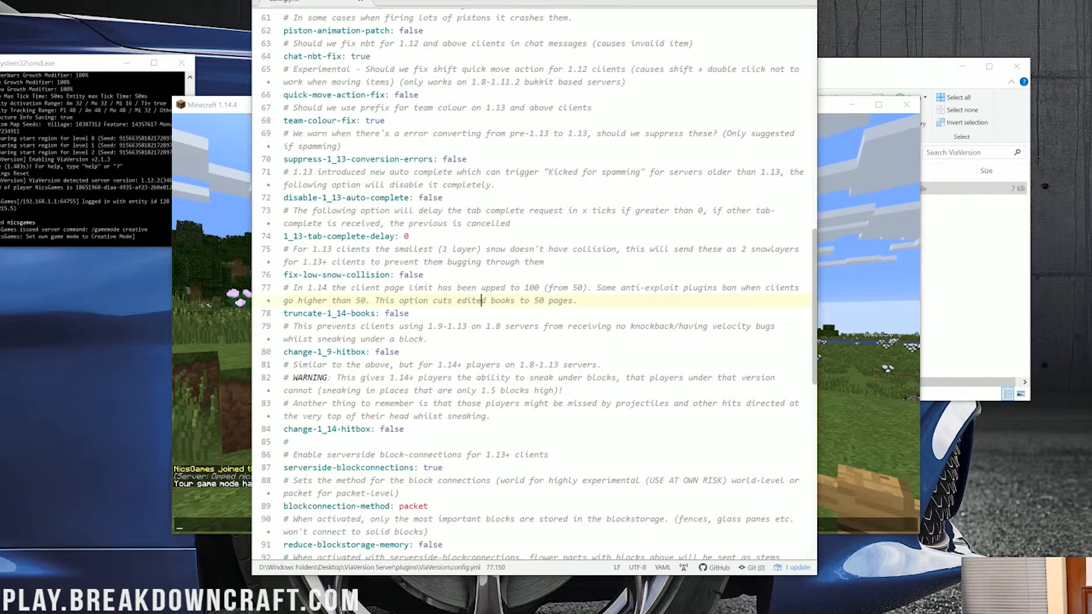
scroll("down", 3)
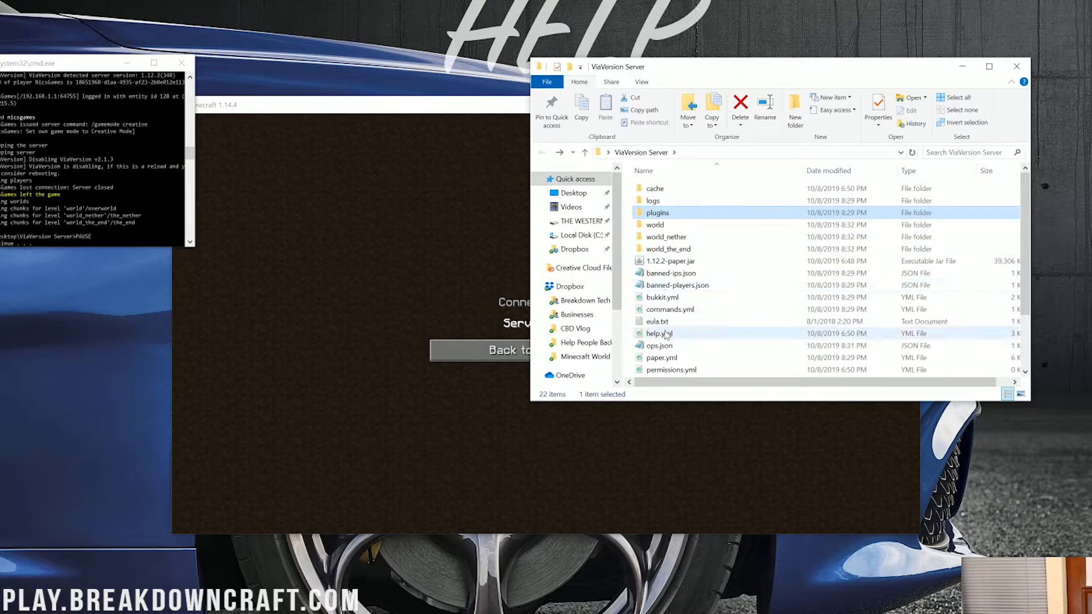
- Run the start script in the ViaVersion Server folder to relaunch the server
double_click(667, 311)
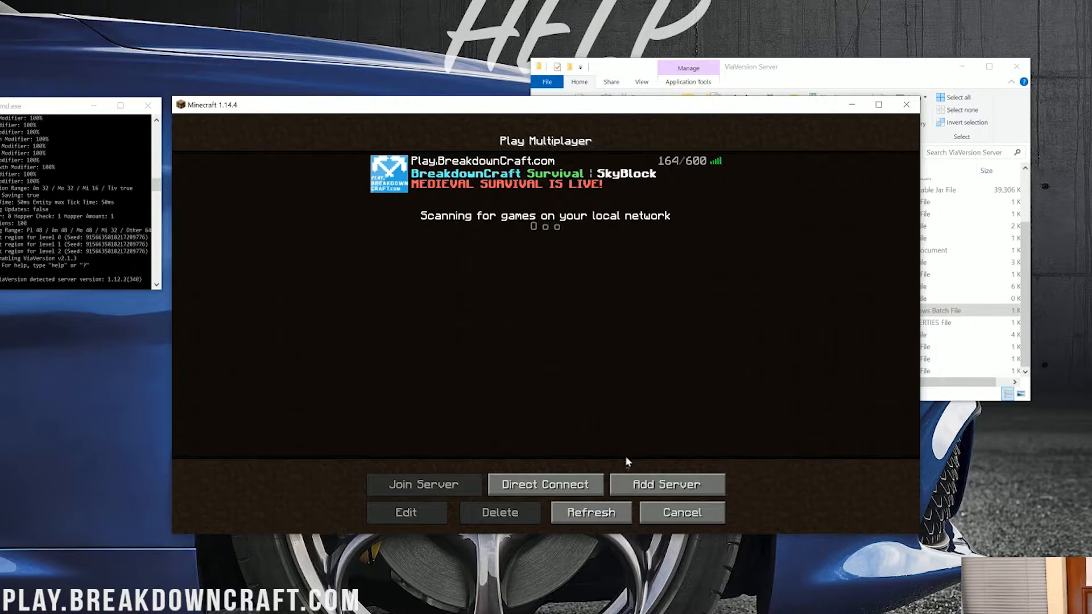
left_click(424, 485)
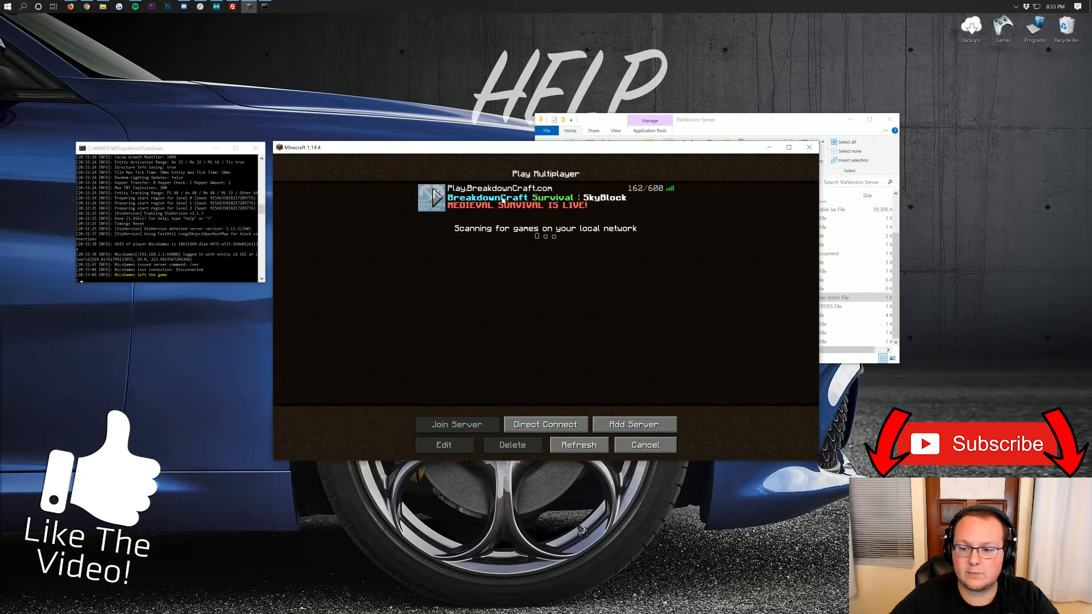
left_click(457, 424)
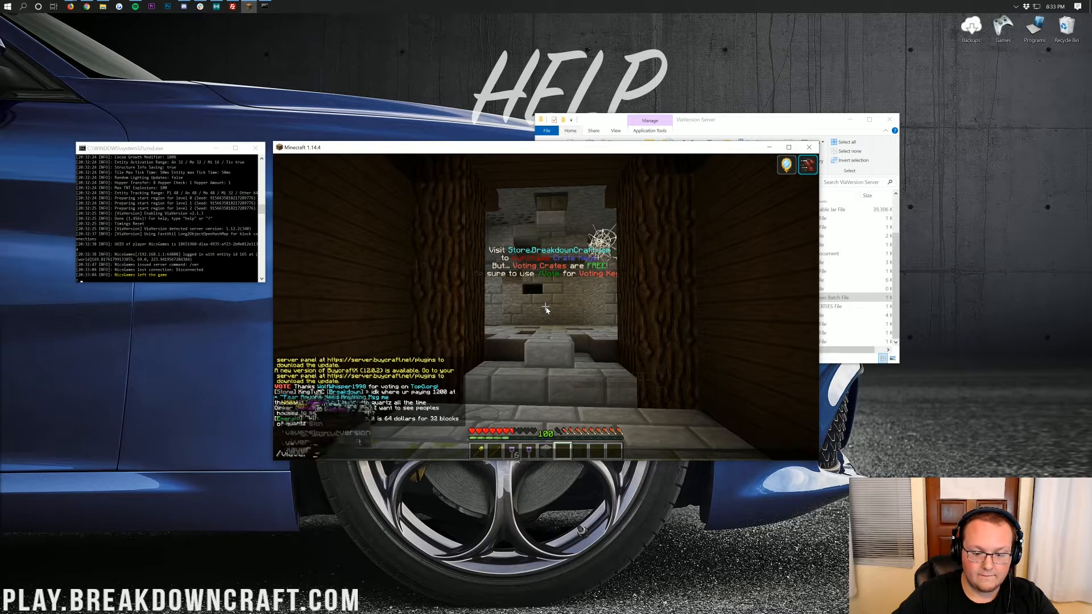
type("/viaver list")
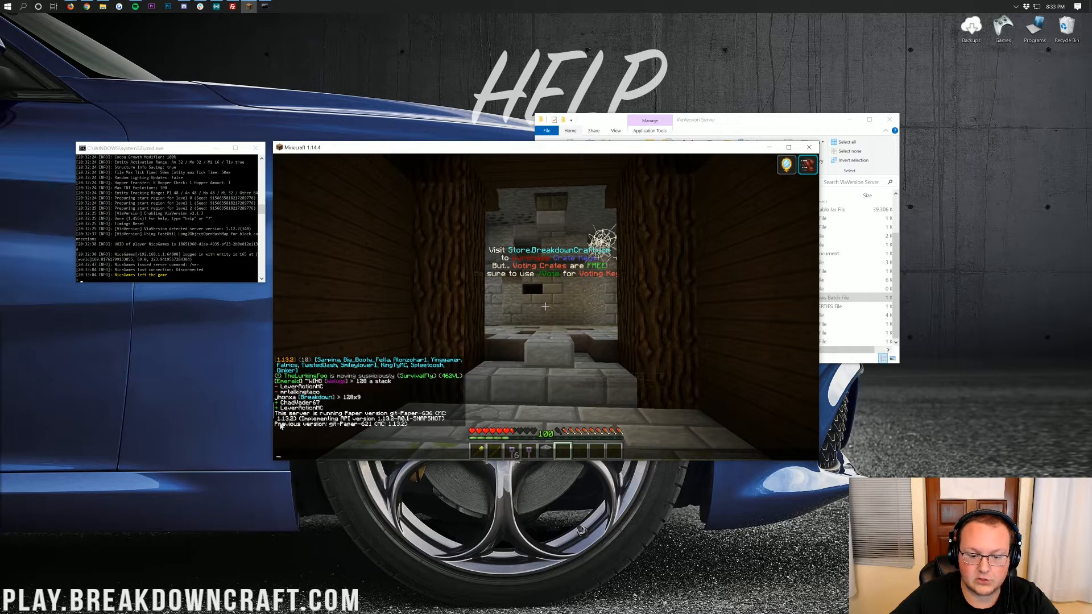
mouse_move(598, 412)
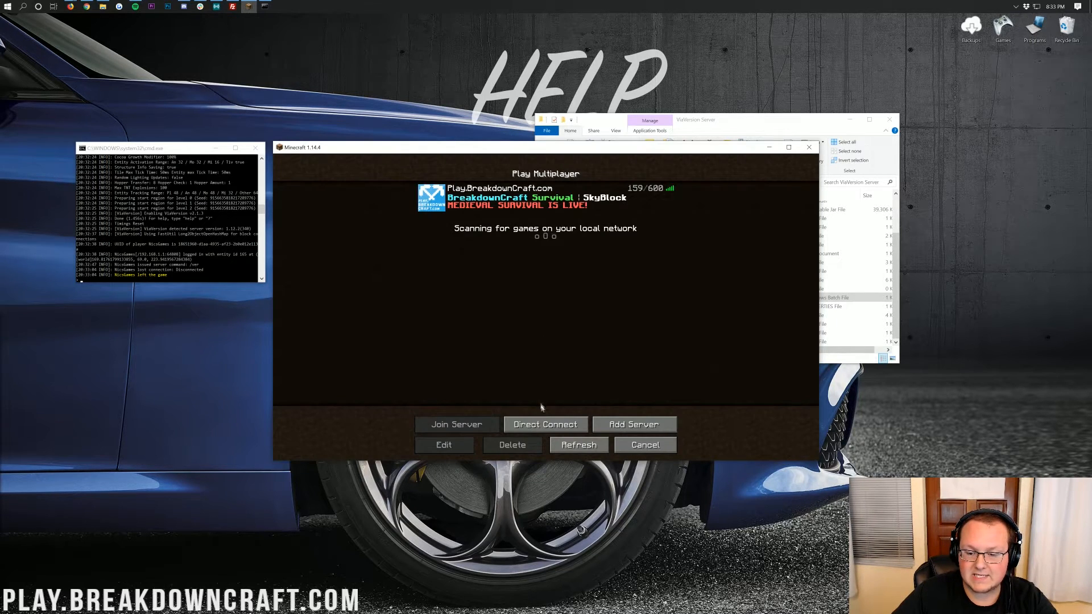
left_click(457, 424)
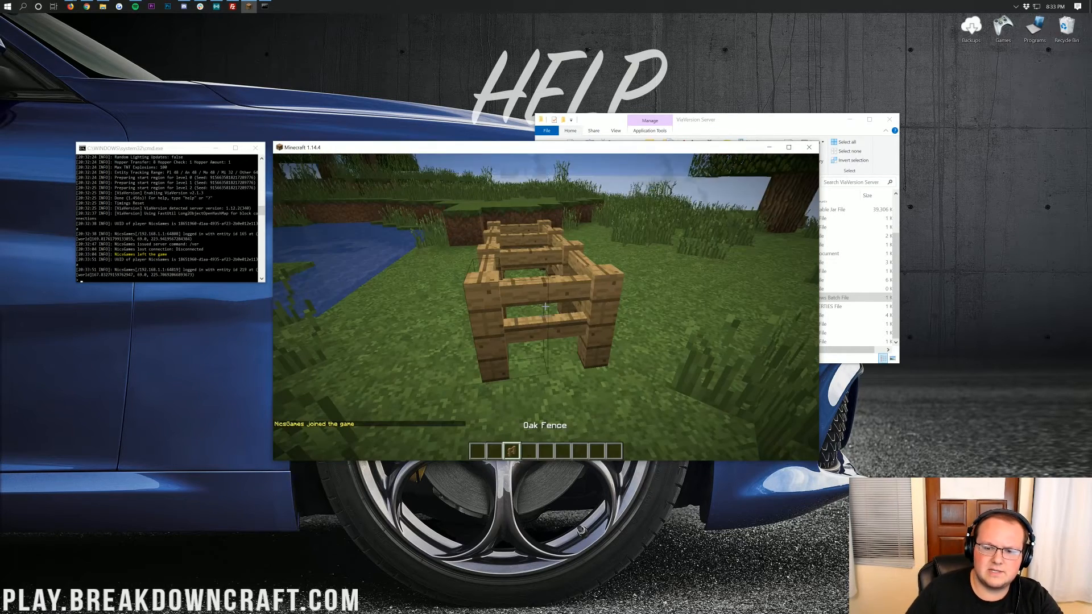
type("/ver")
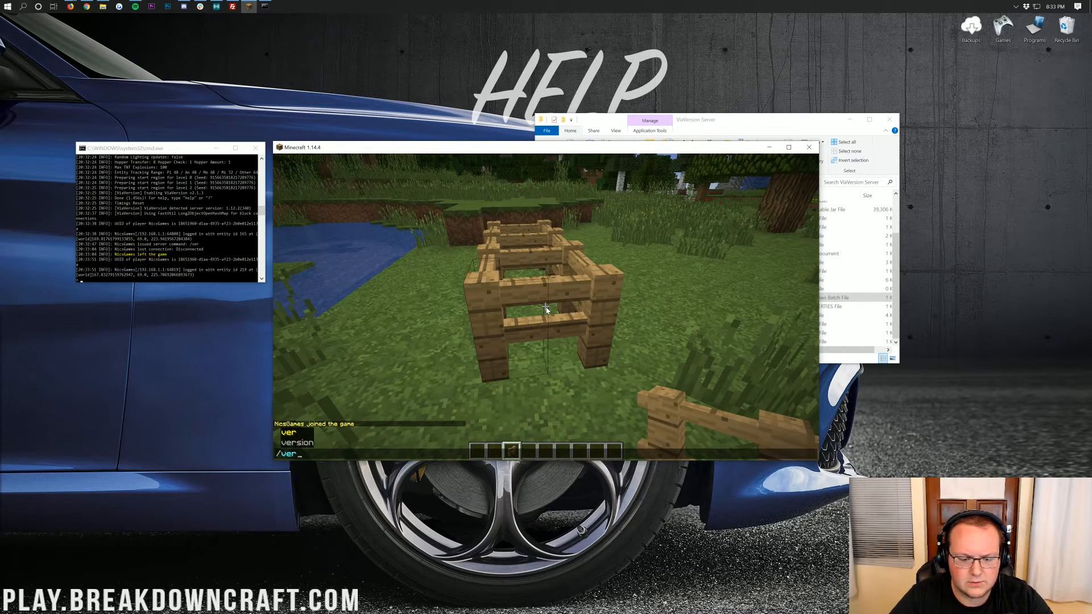
type("iaver")
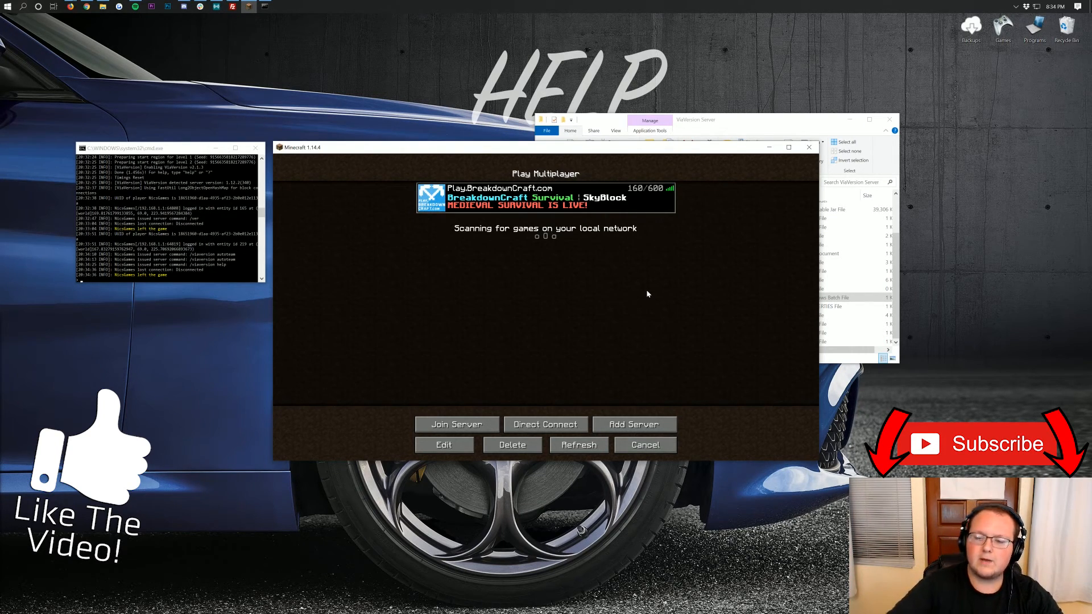
mouse_move(606, 265)
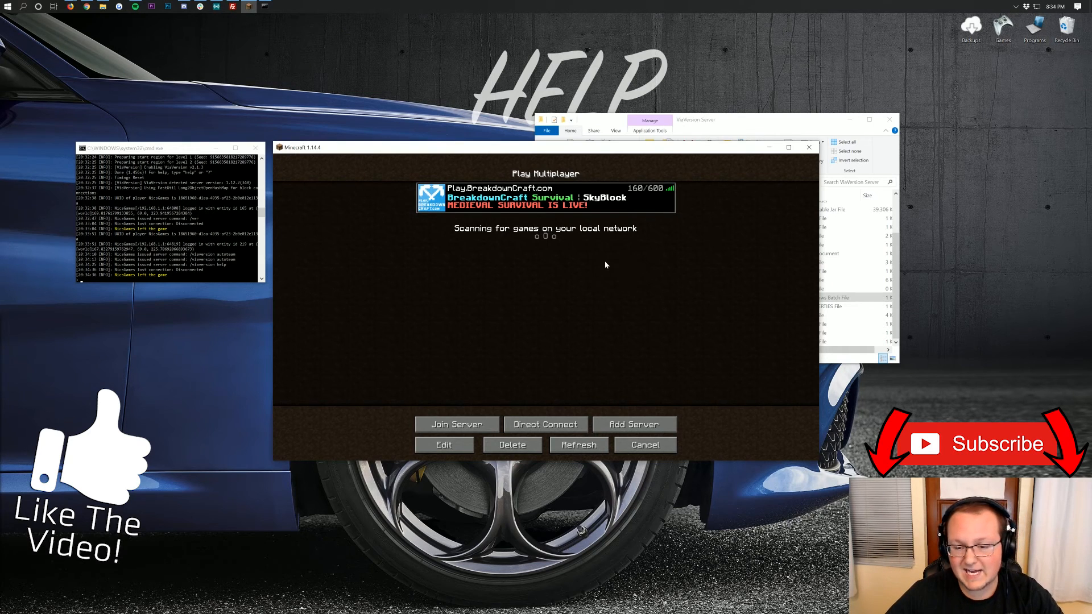